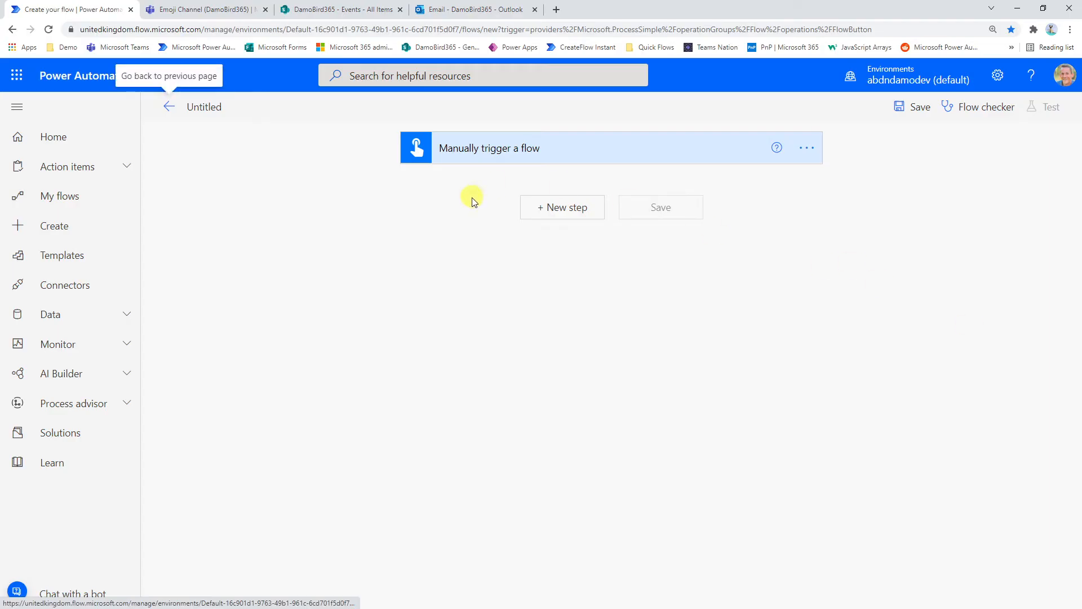
pyautogui.moveTo(812, 326)
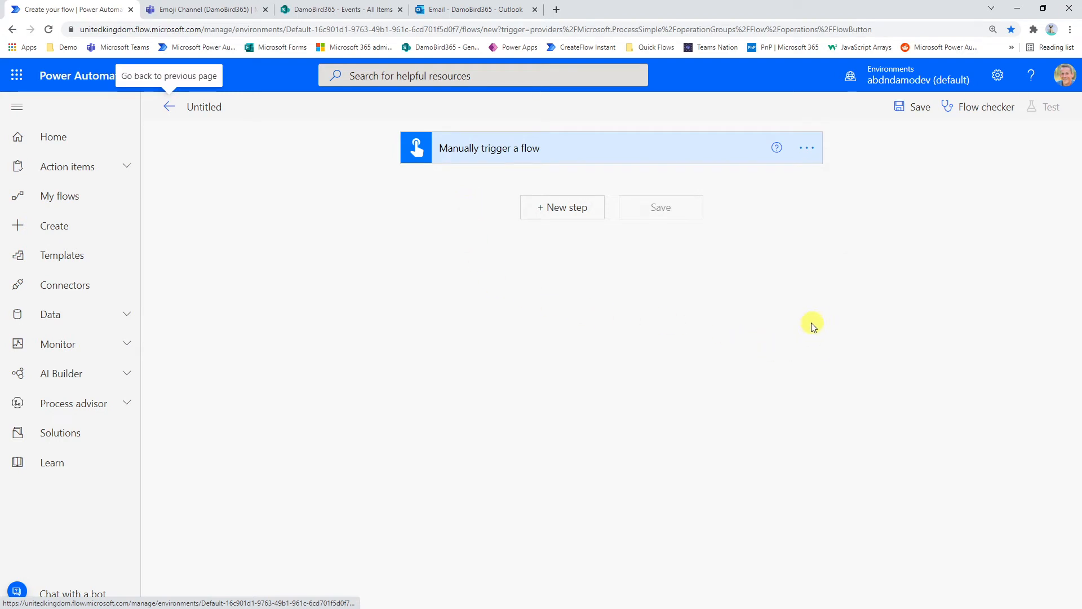
pyautogui.moveTo(559, 218)
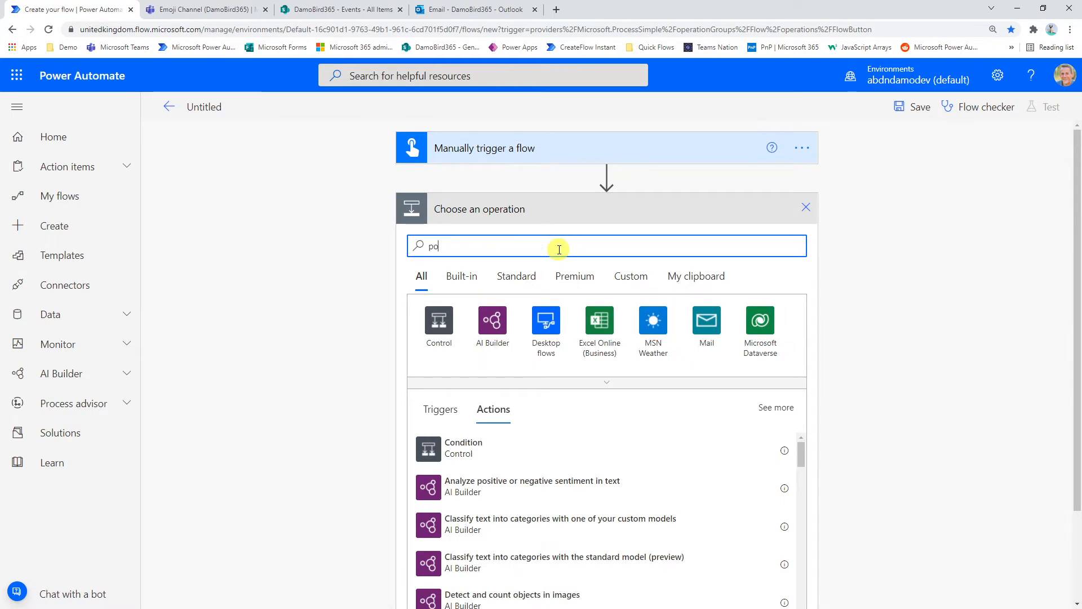
# Search the new step's operations for 'post channel' to find Teams posting actions.
pyautogui.write('post channel')
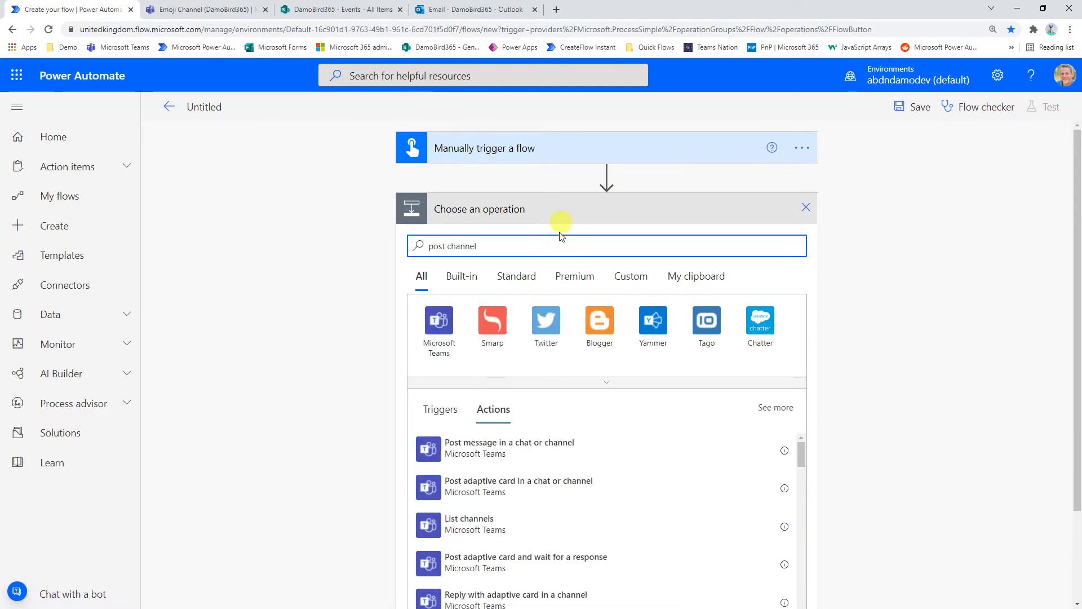
pyautogui.moveTo(483, 445)
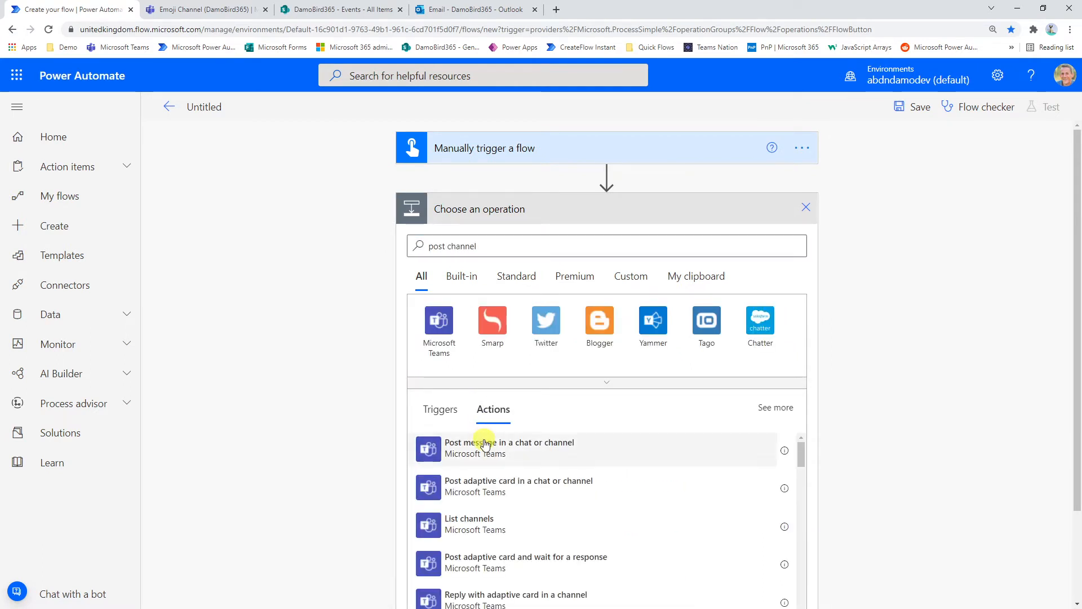
# Add 'Post message in a chat or channel' targeting DamoBird365's Emoji Channel.
pyautogui.click(509, 447)
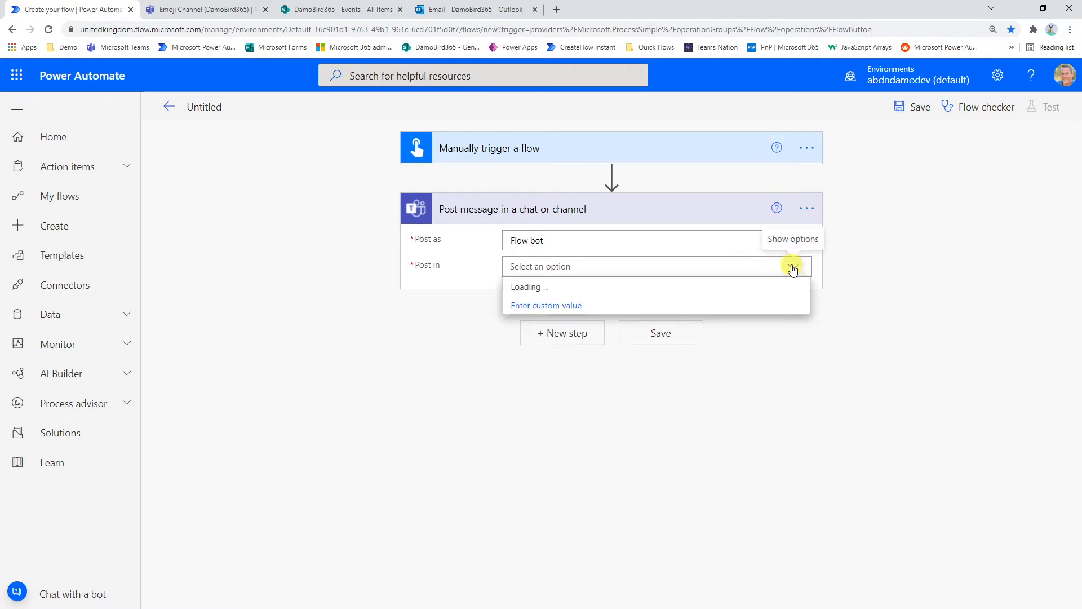
pyautogui.click(541, 289)
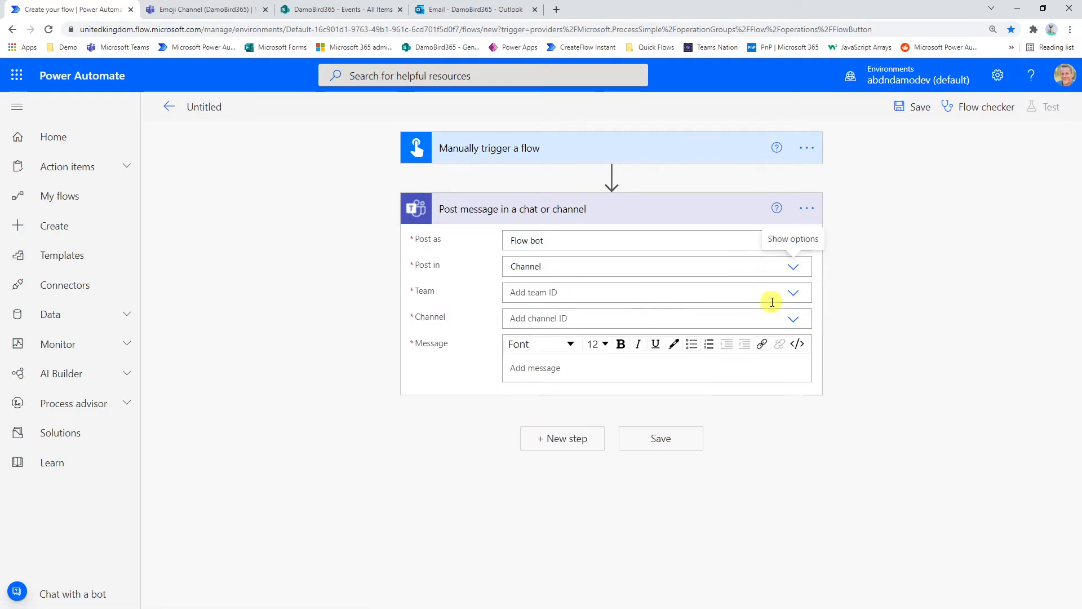
pyautogui.click(793, 292)
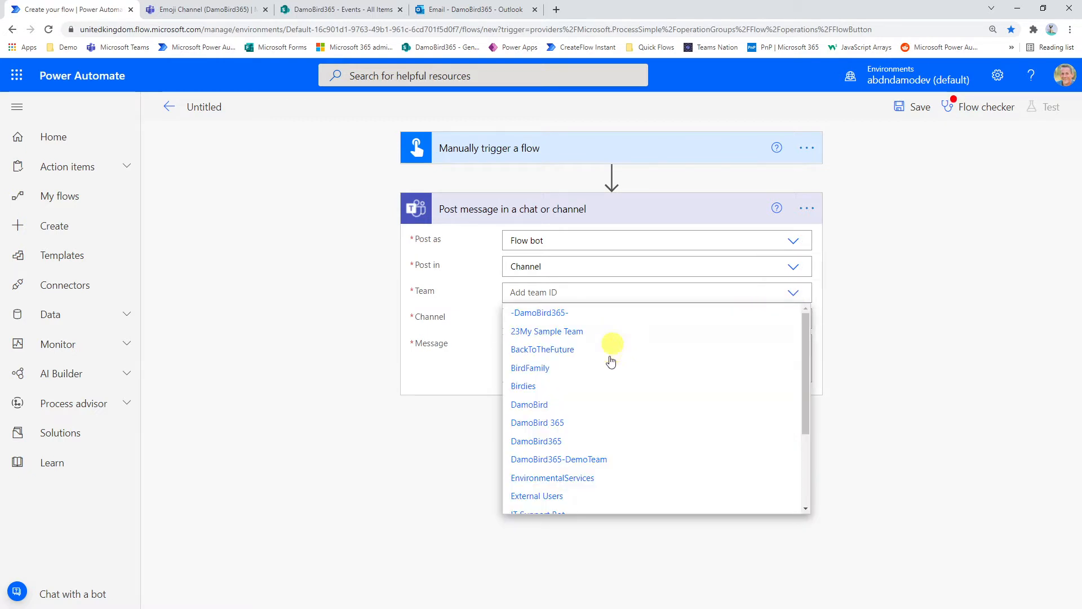
pyautogui.click(536, 441)
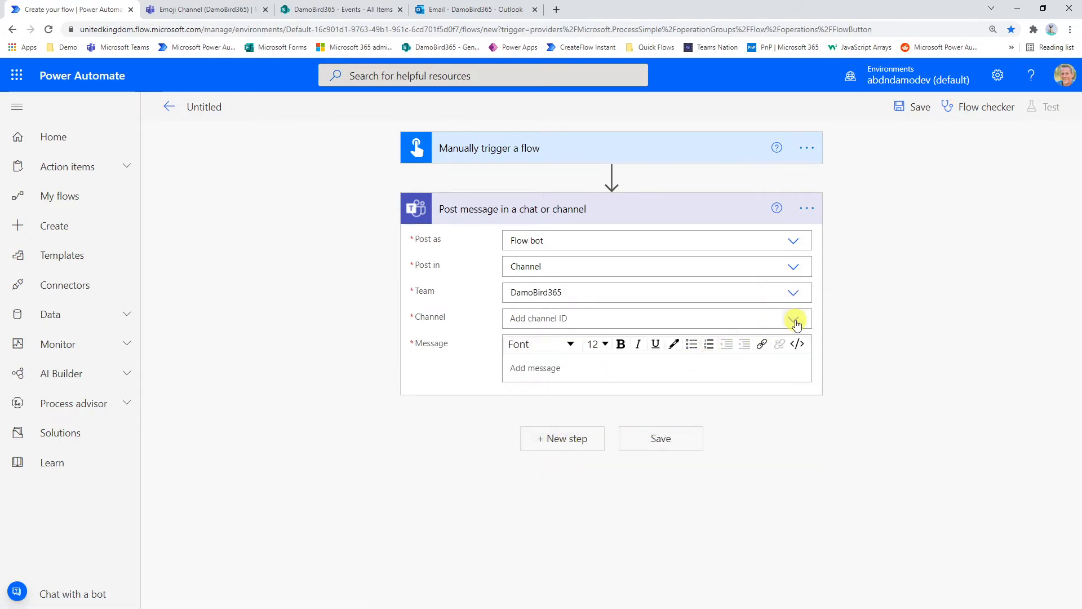
pyautogui.click(793, 318)
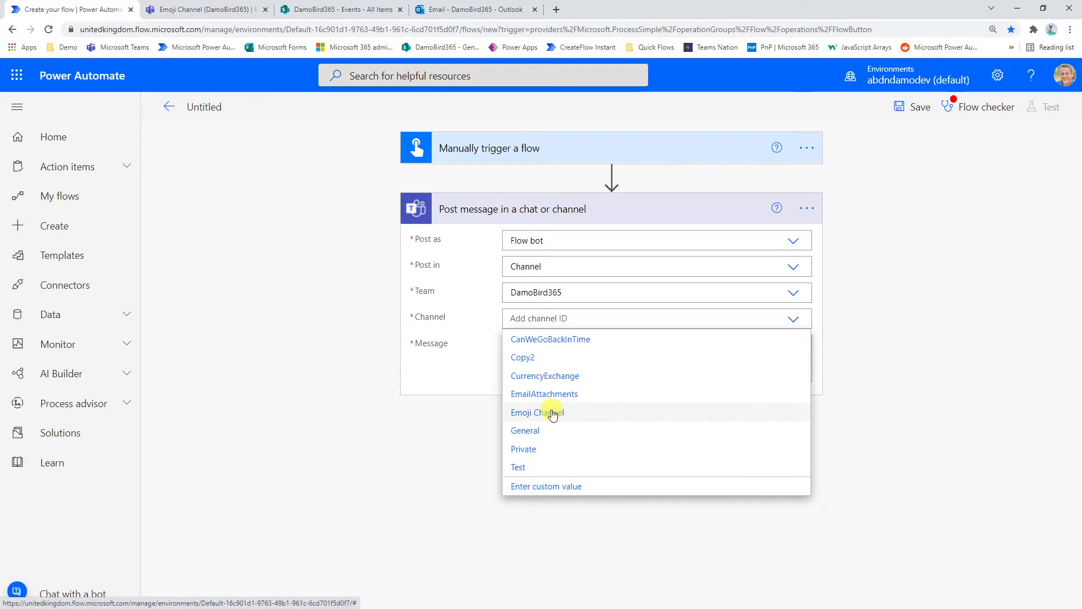
pyautogui.click(537, 412)
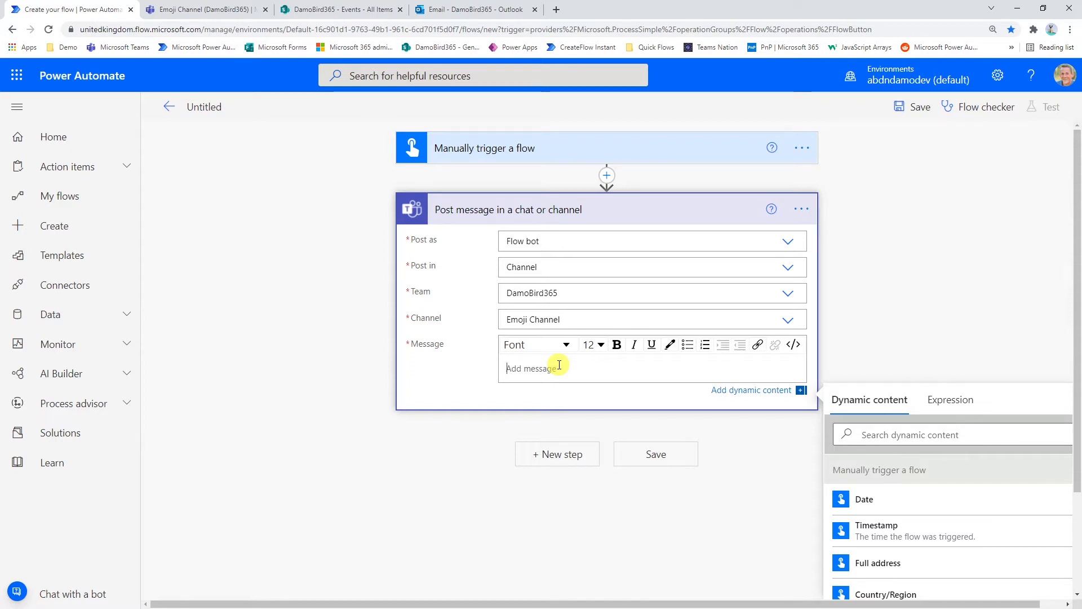
# Write the Teams message as six grinning emojis followed by 'happy channel'.
pyautogui.click(532, 368)
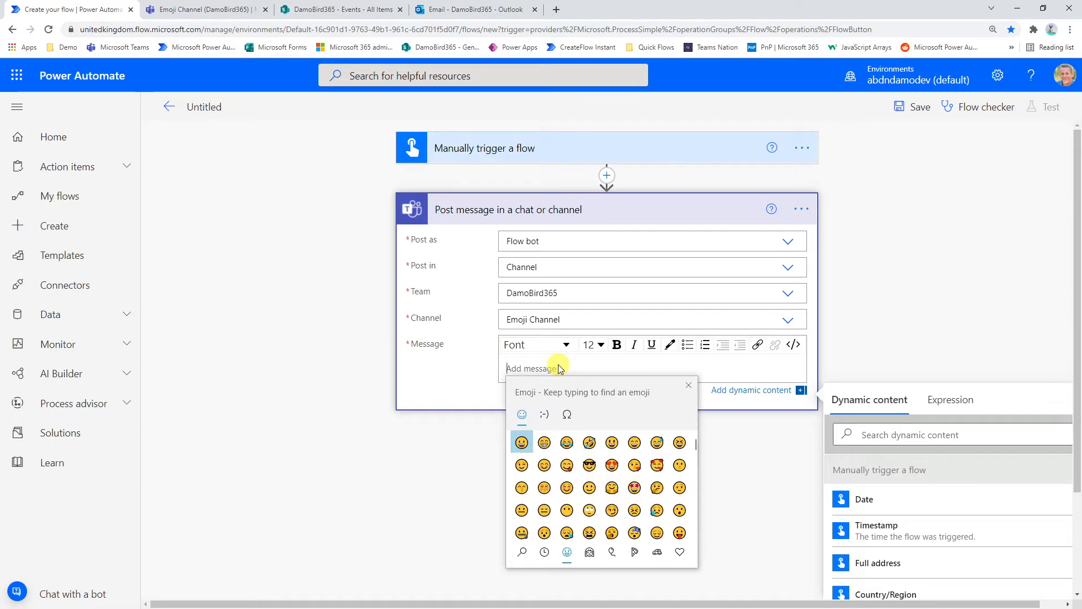
pyautogui.moveTo(692, 495)
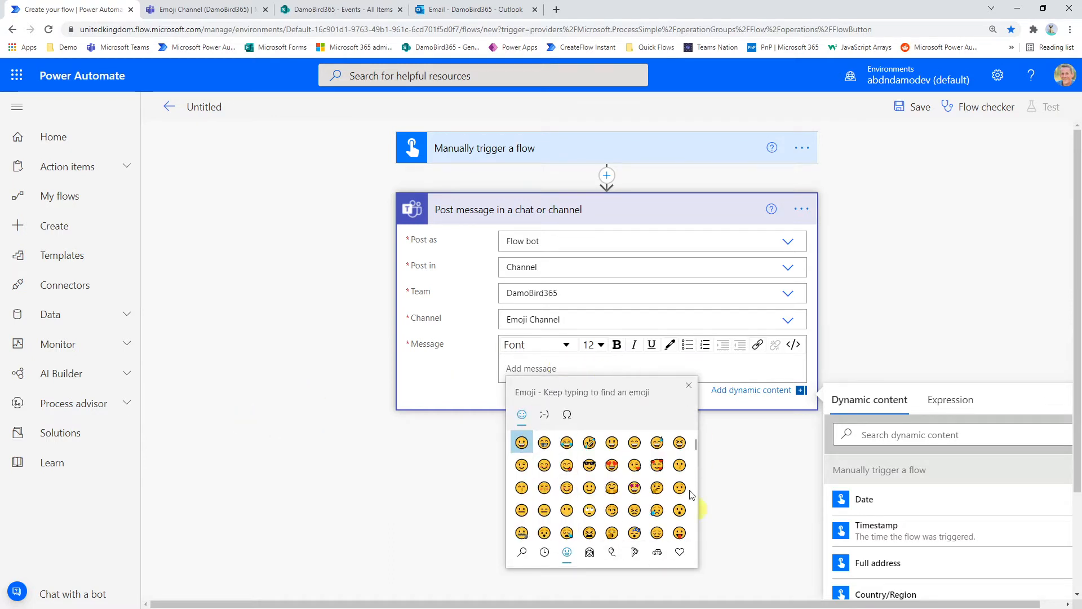
pyautogui.moveTo(634, 442)
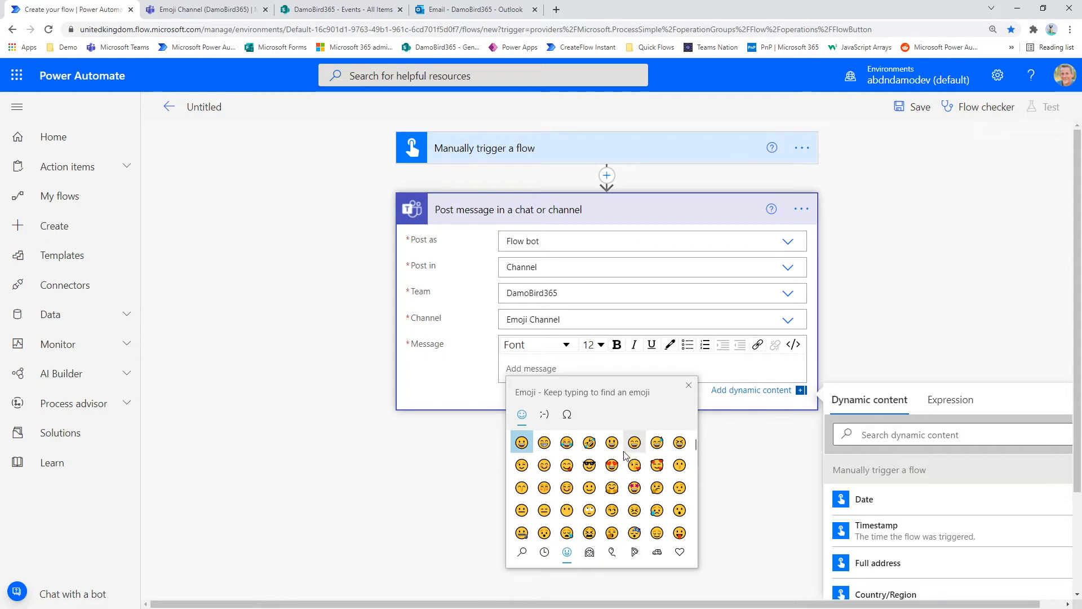
pyautogui.click(566, 442)
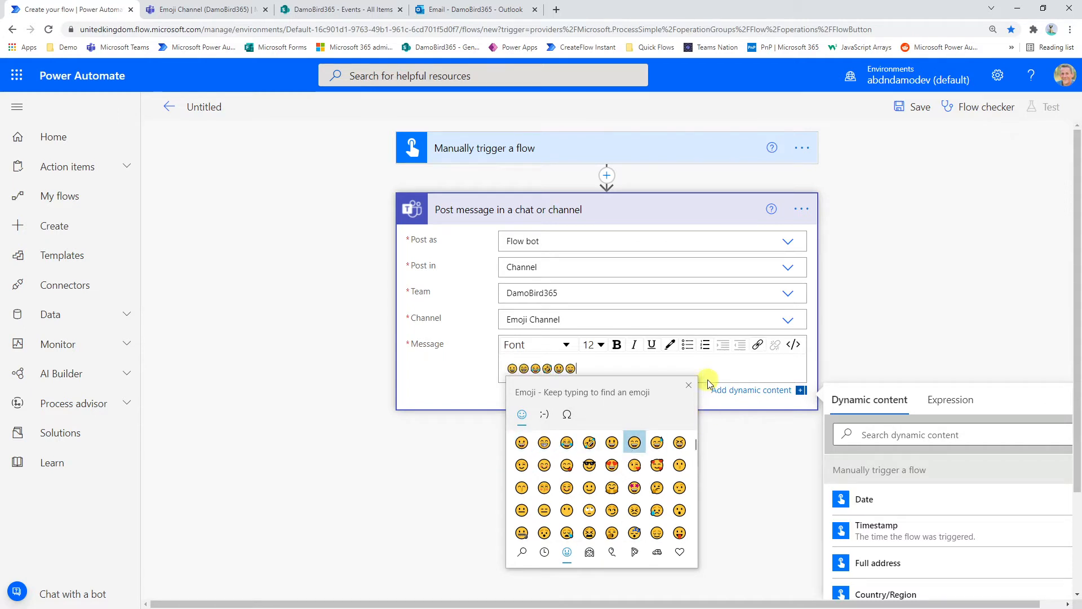
pyautogui.click(688, 384)
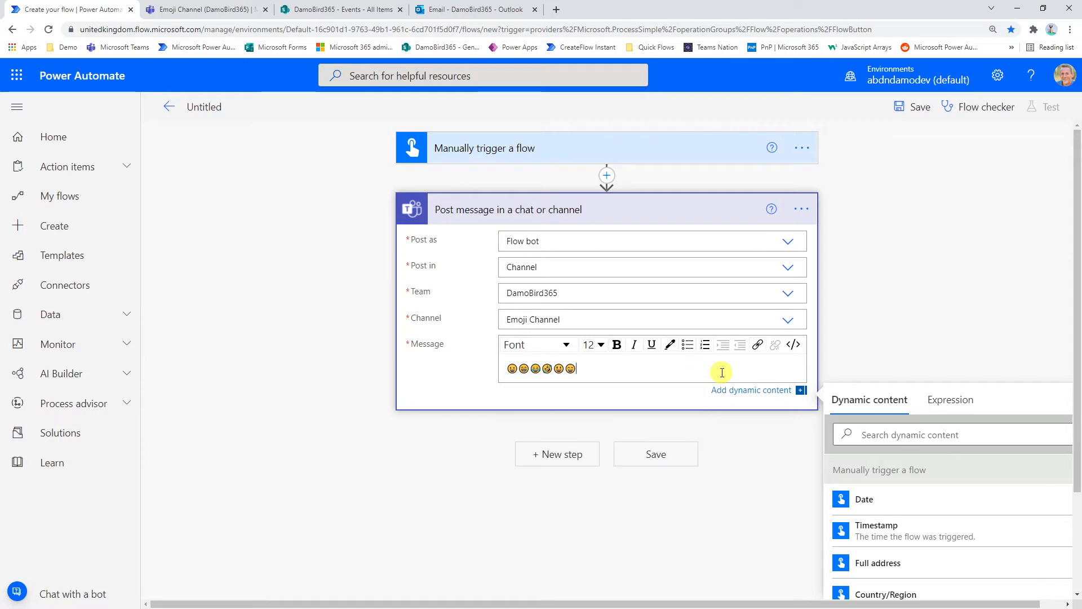
pyautogui.write('happy')
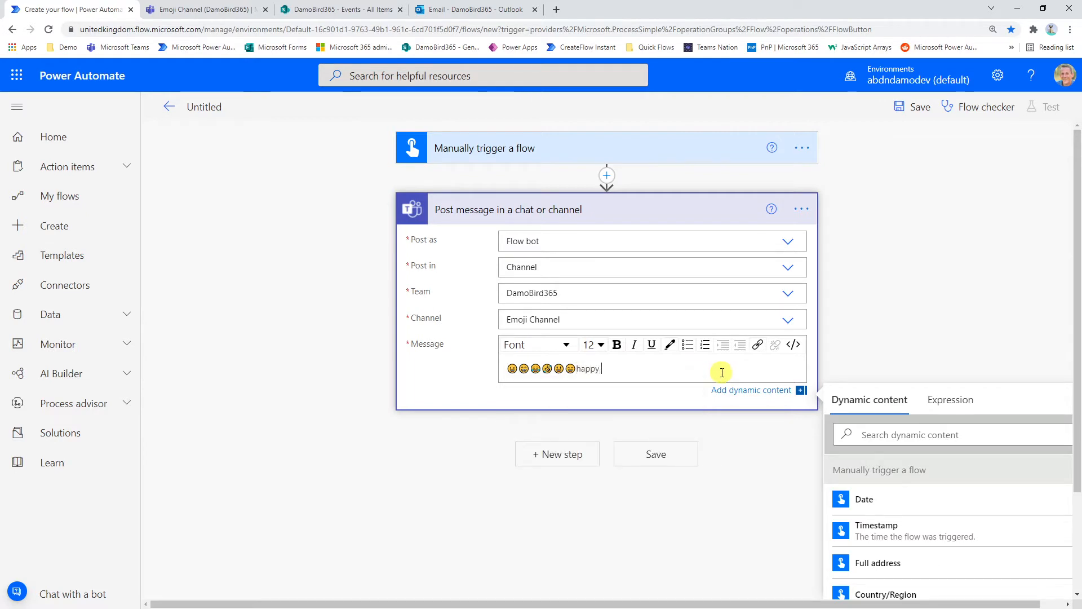
pyautogui.write('channel')
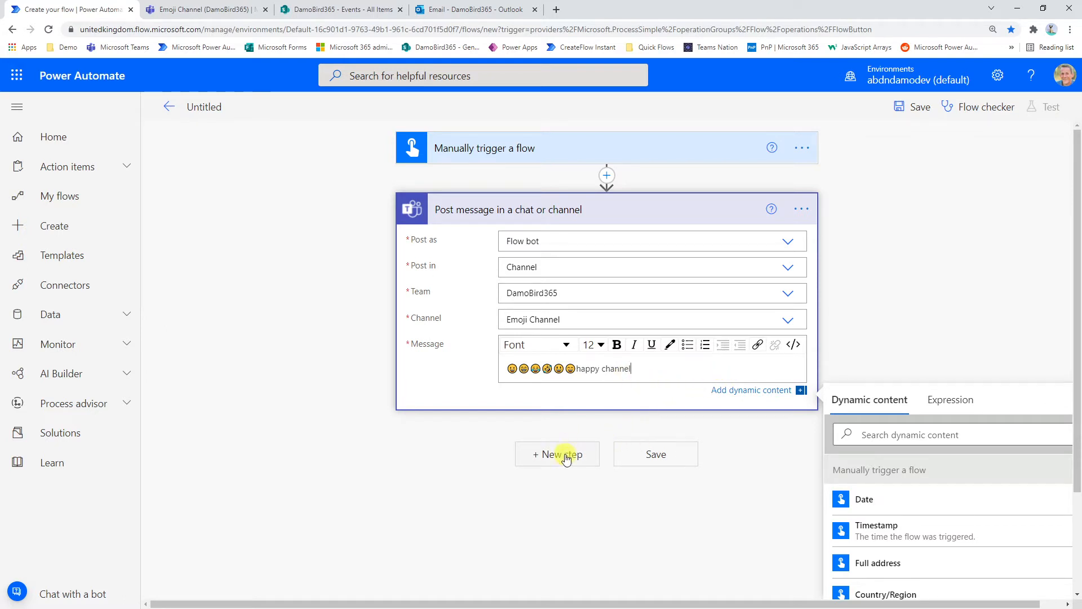
# Add a SharePoint Create item step for the DamoBird365 site's Events list.
pyautogui.click(557, 454)
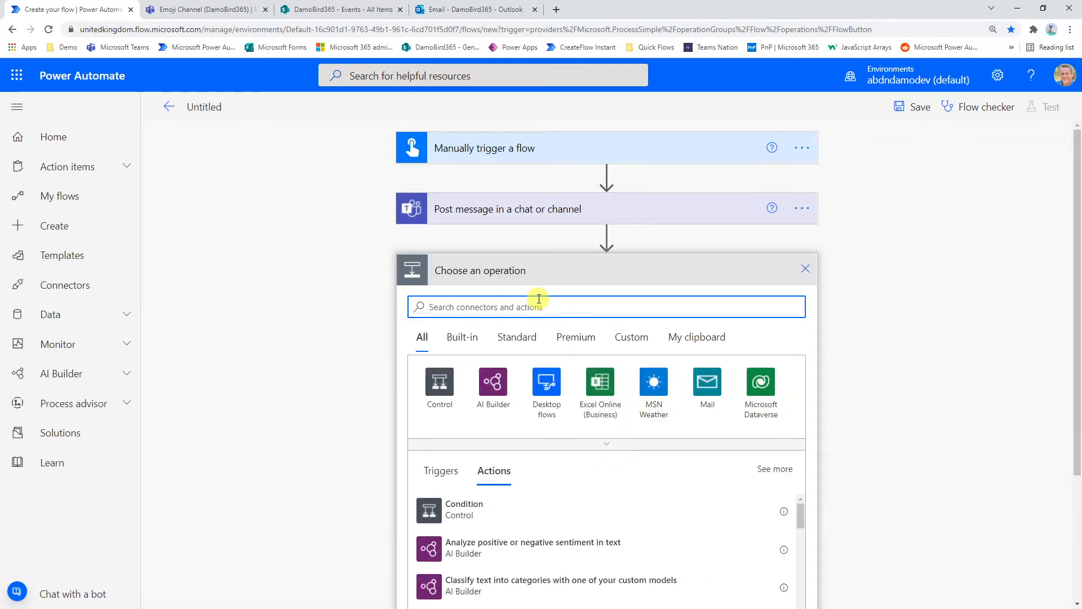
pyautogui.moveTo(539, 298)
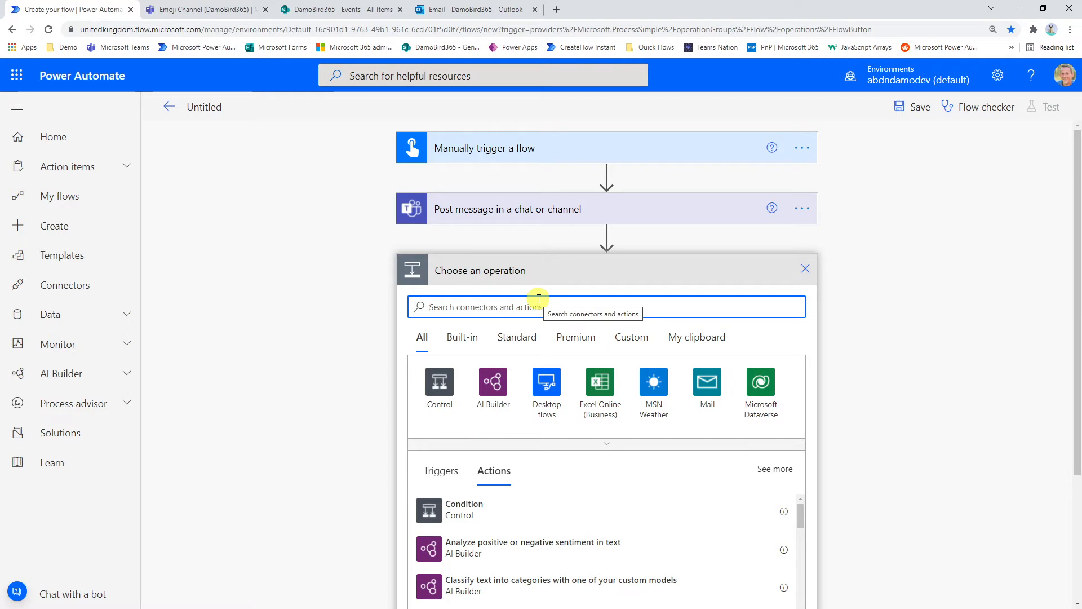
pyautogui.write('crete item')
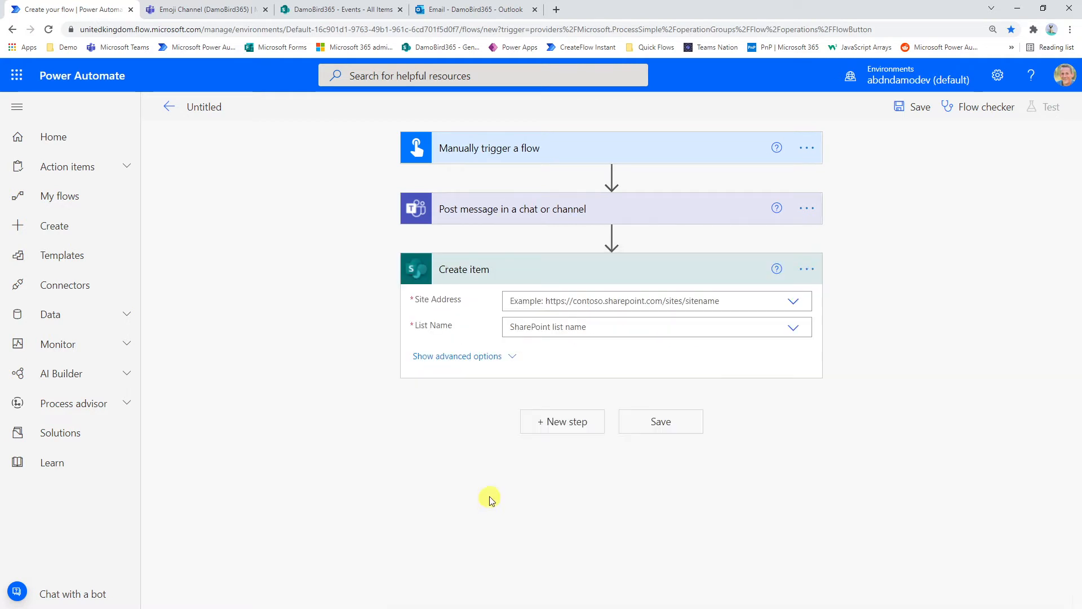
pyautogui.click(792, 300)
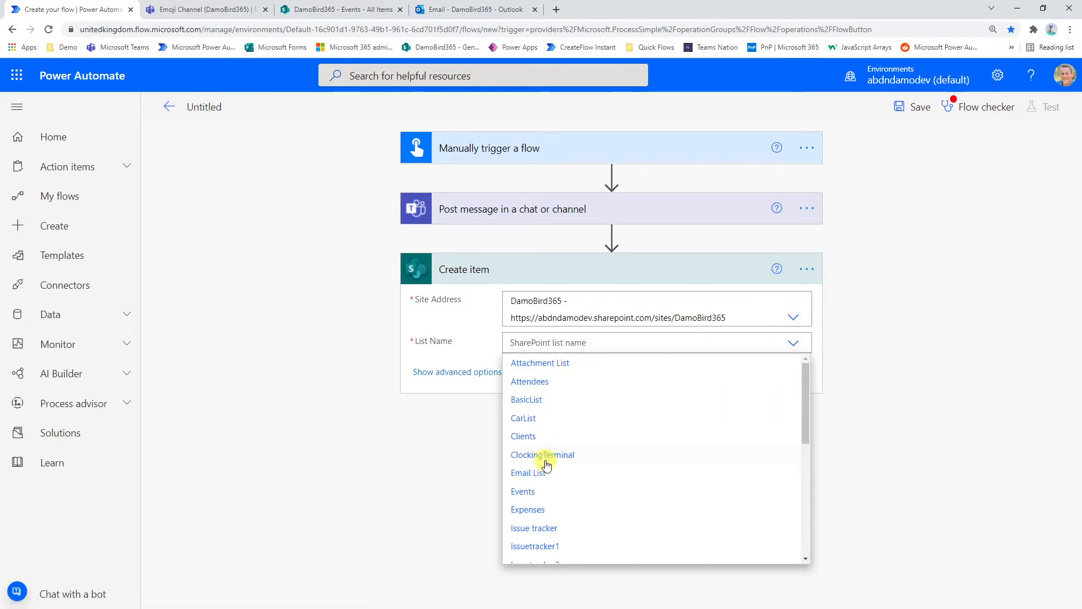
pyautogui.click(522, 491)
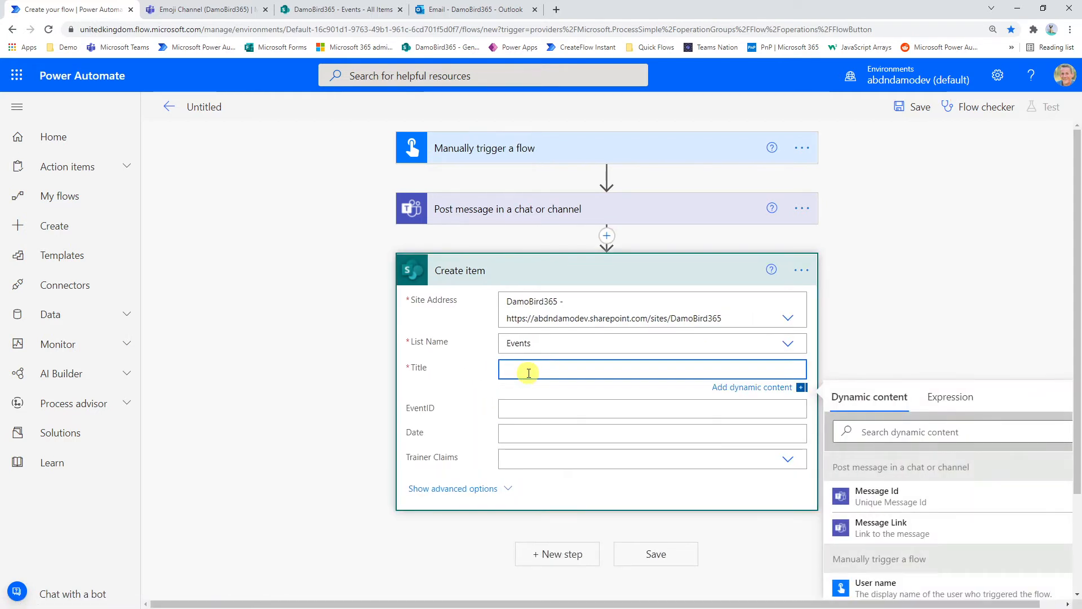
# Set the item Title to 'Football event' plus football emojis, then collapse the step.
pyautogui.write('Football eventfootba')
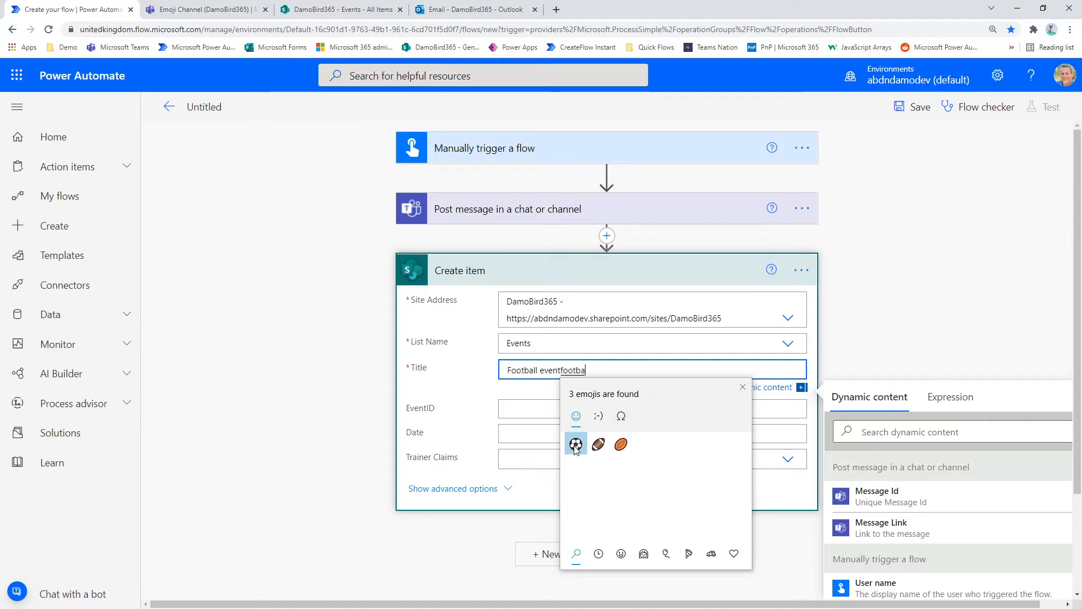
pyautogui.click(576, 444)
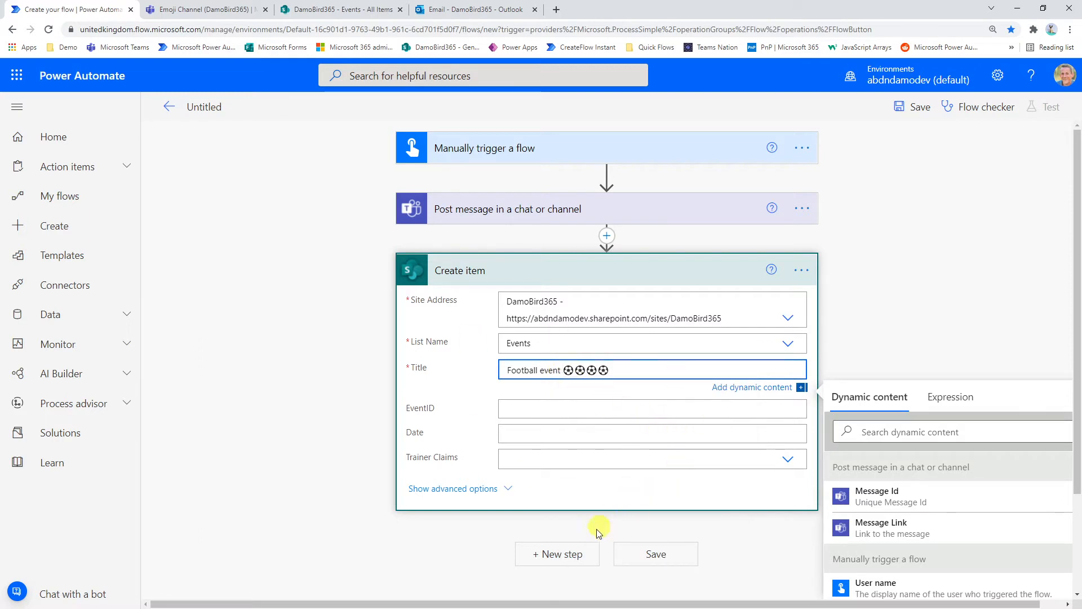
pyautogui.click(459, 269)
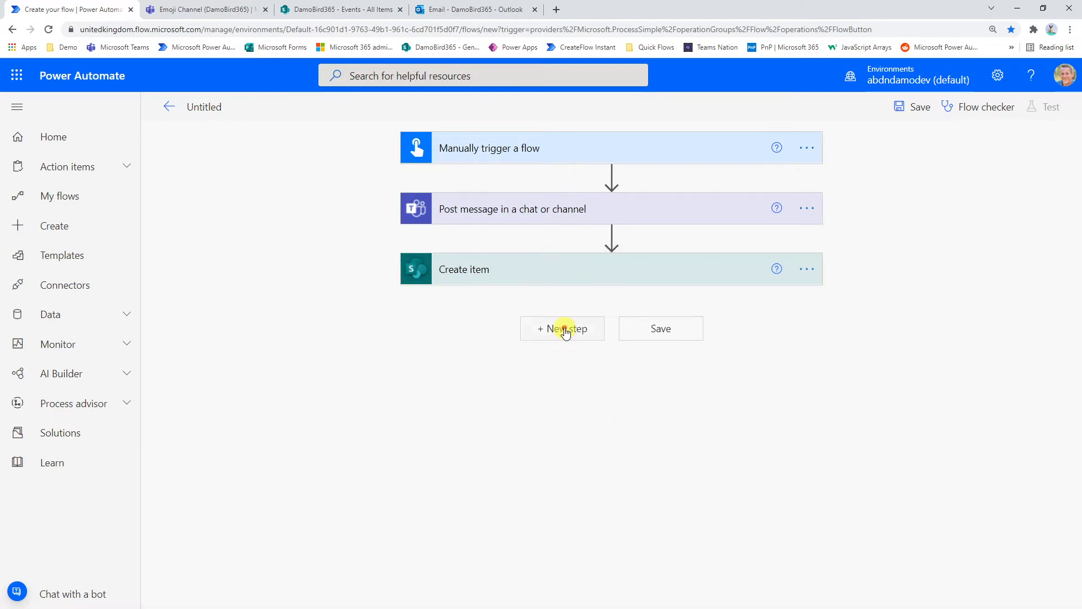
# Add an Outlook 'Send an email (V2)' step after the SharePoint step.
pyautogui.click(561, 328)
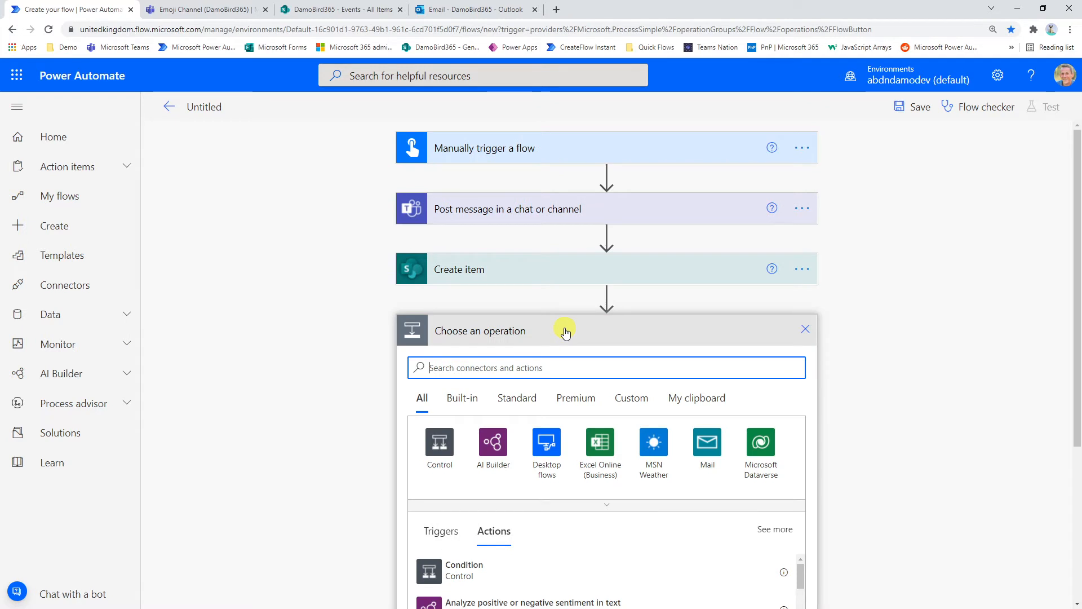
pyautogui.write('send')
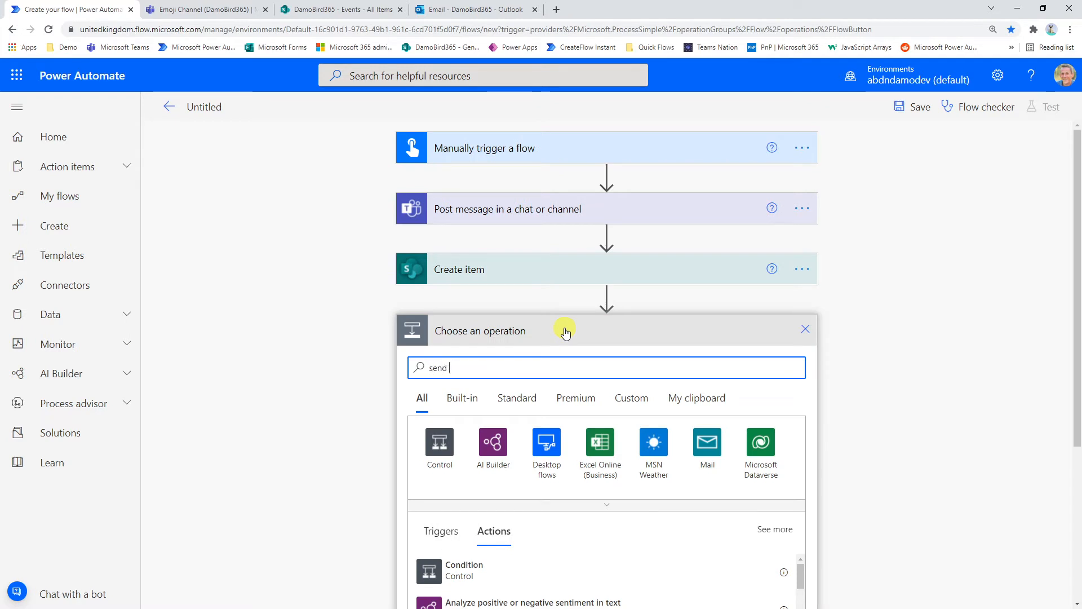
pyautogui.write('email')
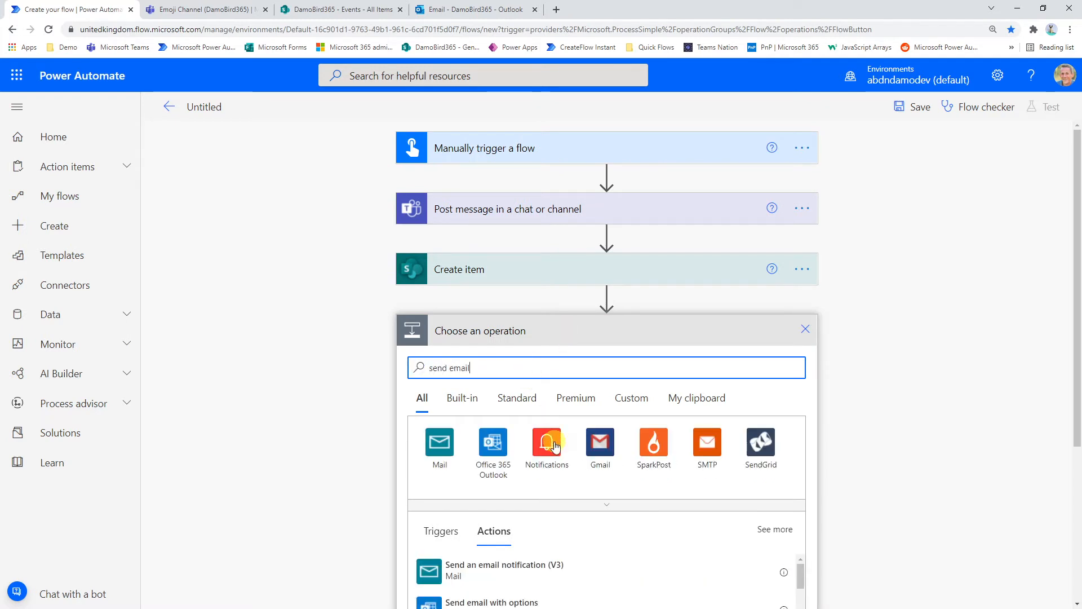
pyautogui.scroll(-3)
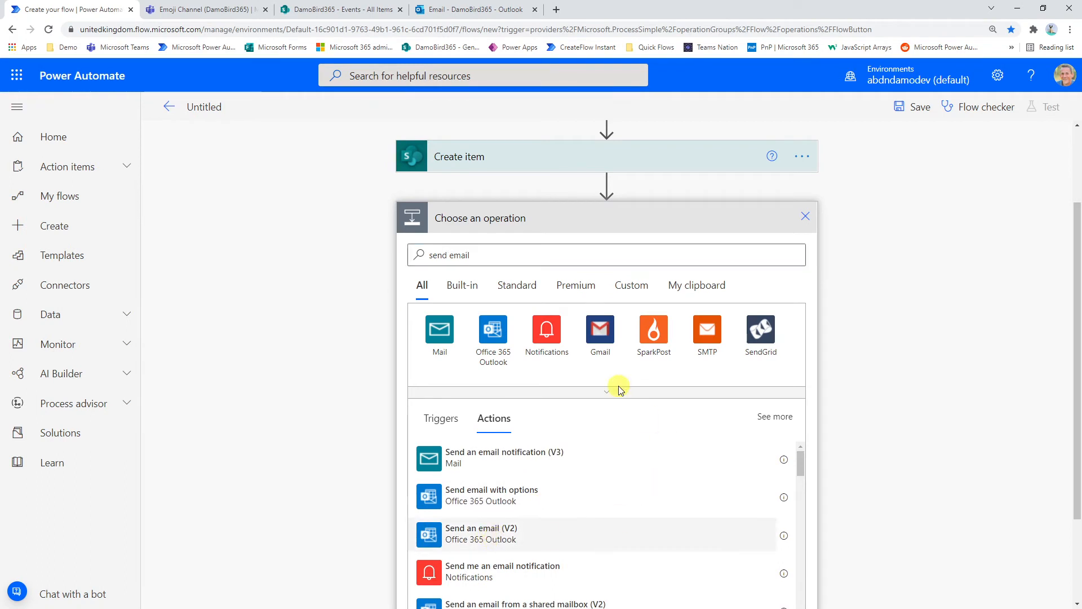
pyautogui.click(481, 533)
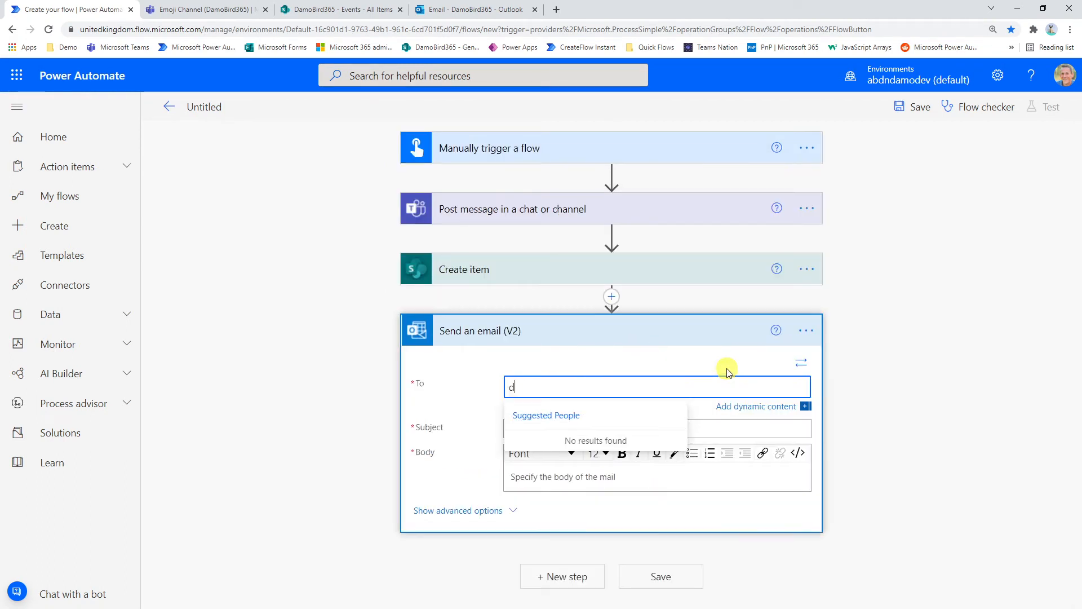
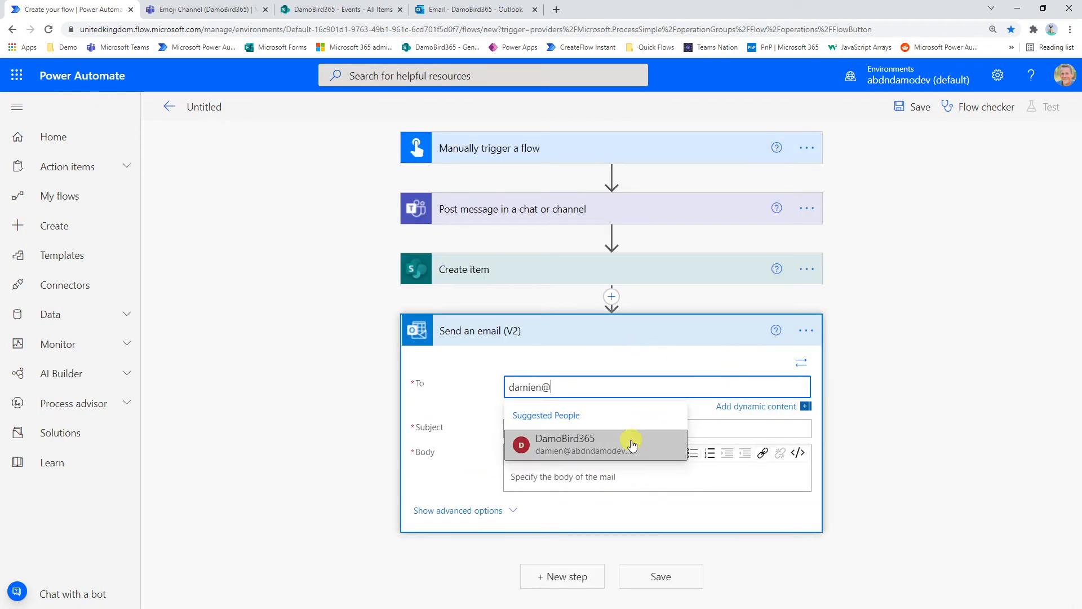
# Send the email to the suggested DamoBird365 recipient with five sunglasses emojis as subject.
pyautogui.click(595, 444)
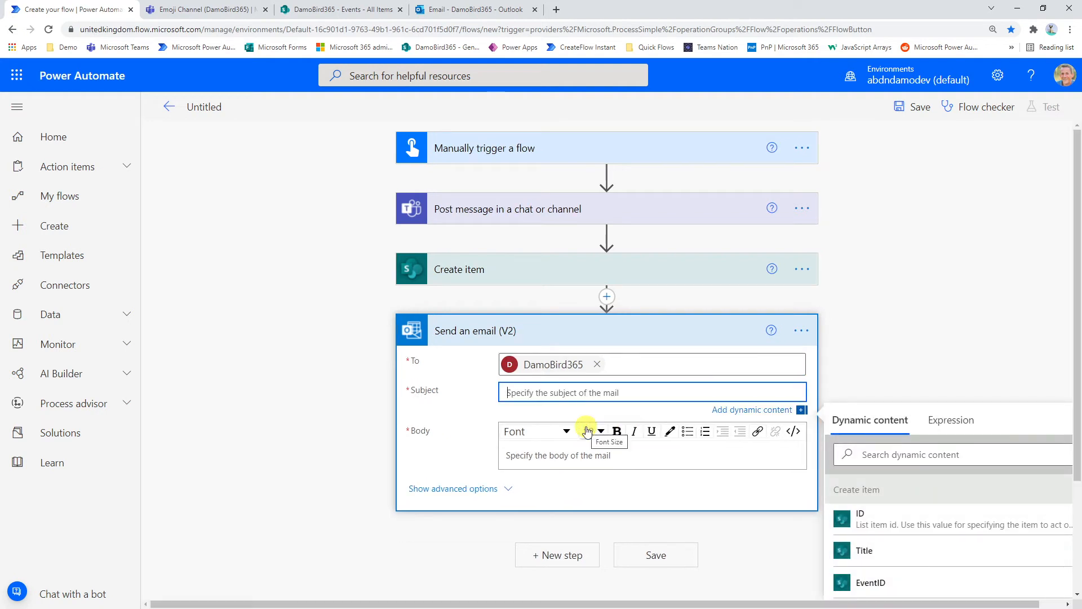
pyautogui.click(601, 431)
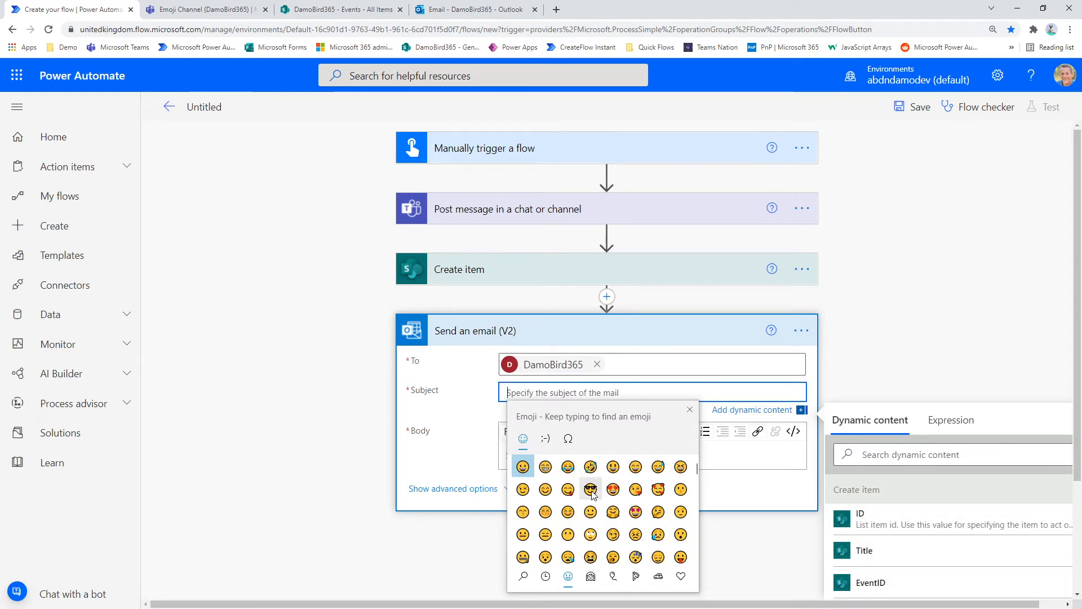
pyautogui.click(590, 489)
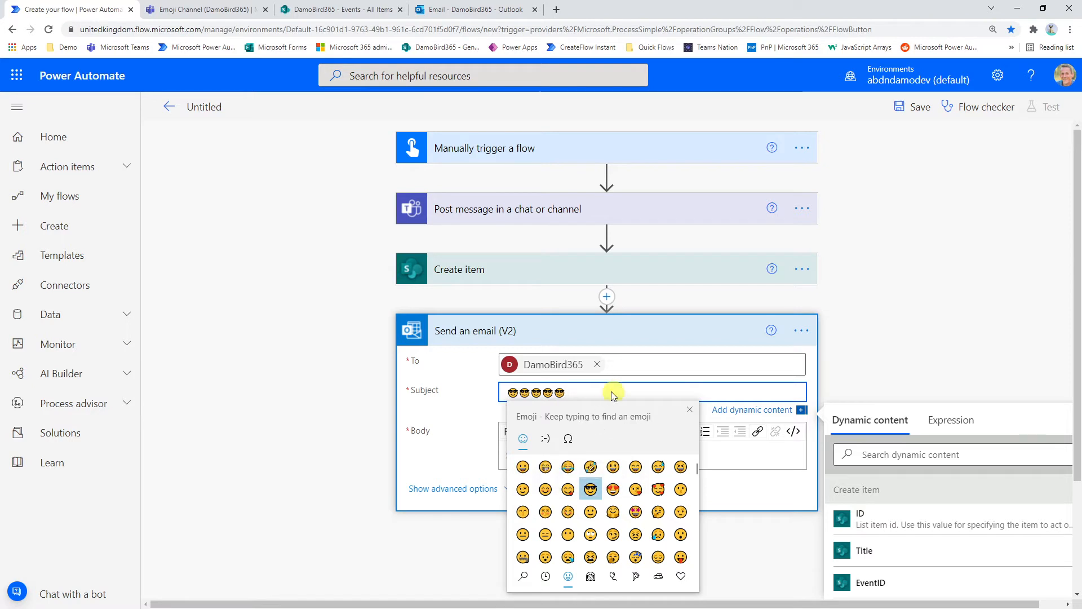
pyautogui.moveTo(744, 464)
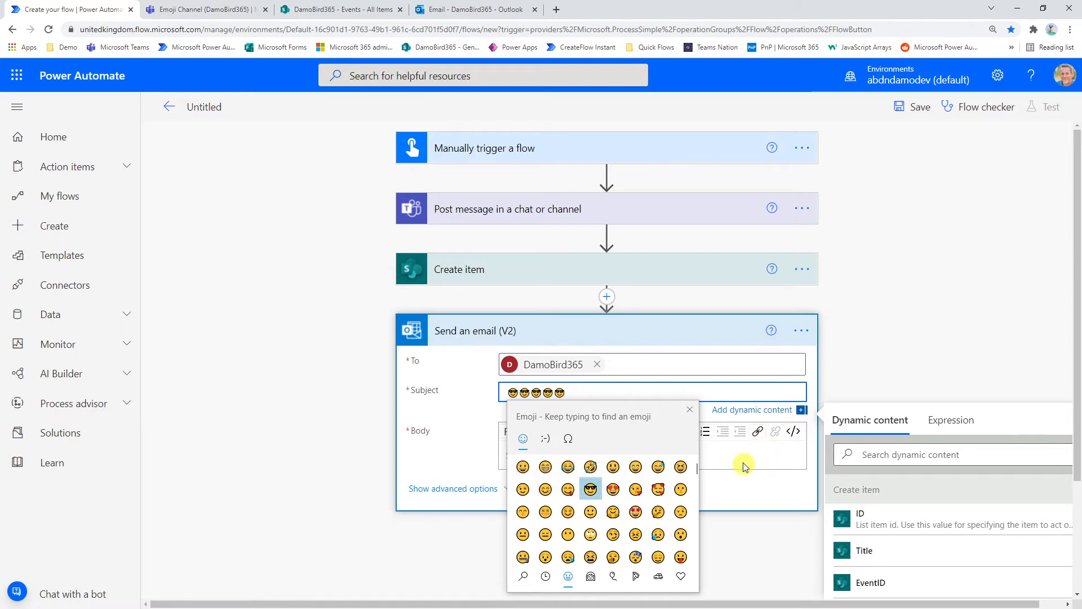
# Write the body 'Hello there, check out these emojis' and add balloon emojis.
pyautogui.click(688, 409)
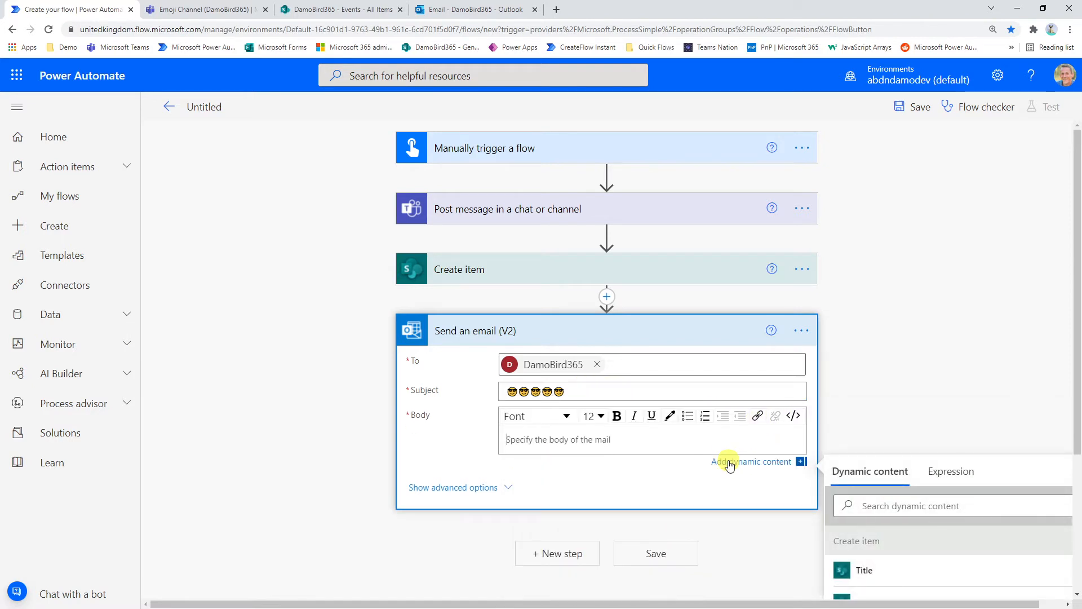
pyautogui.write('Hello there, check out thes')
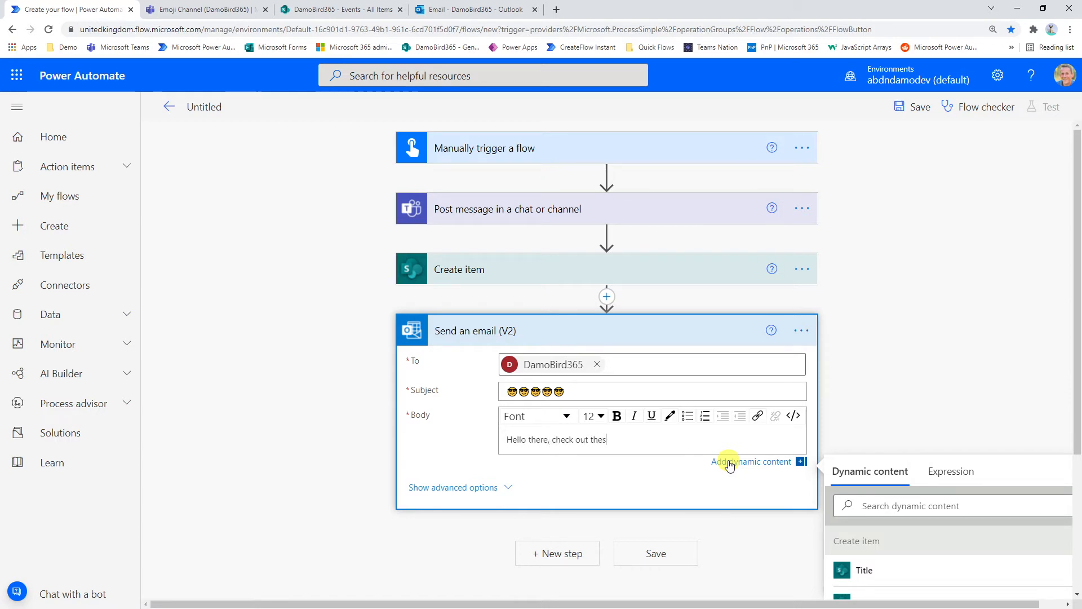
pyautogui.write('e emojis')
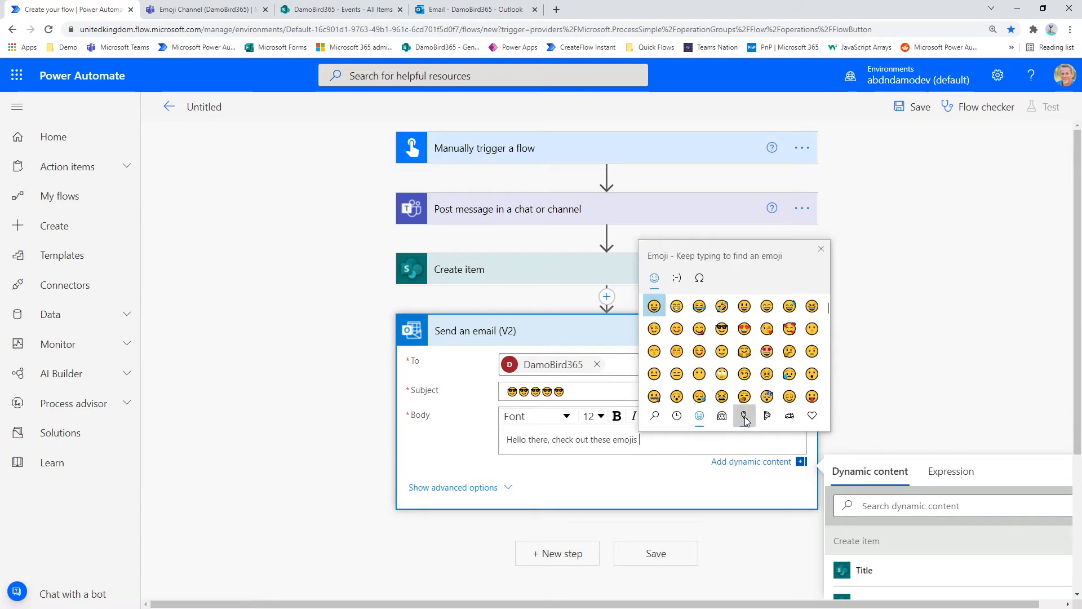
pyautogui.click(744, 415)
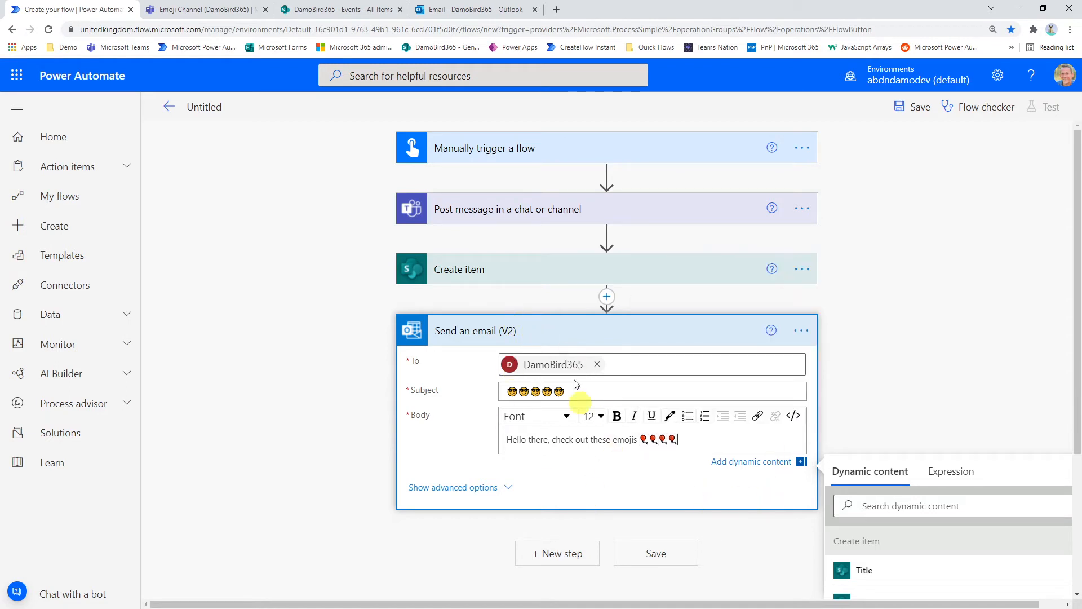
# Save the flow and run a manual test of it.
pyautogui.click(654, 553)
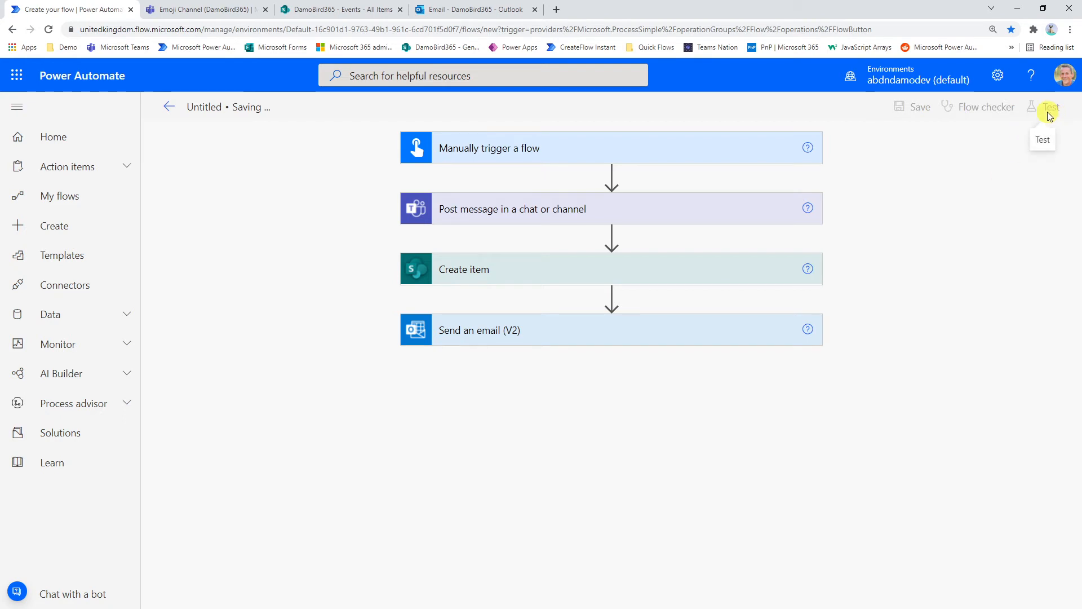
pyautogui.click(1049, 106)
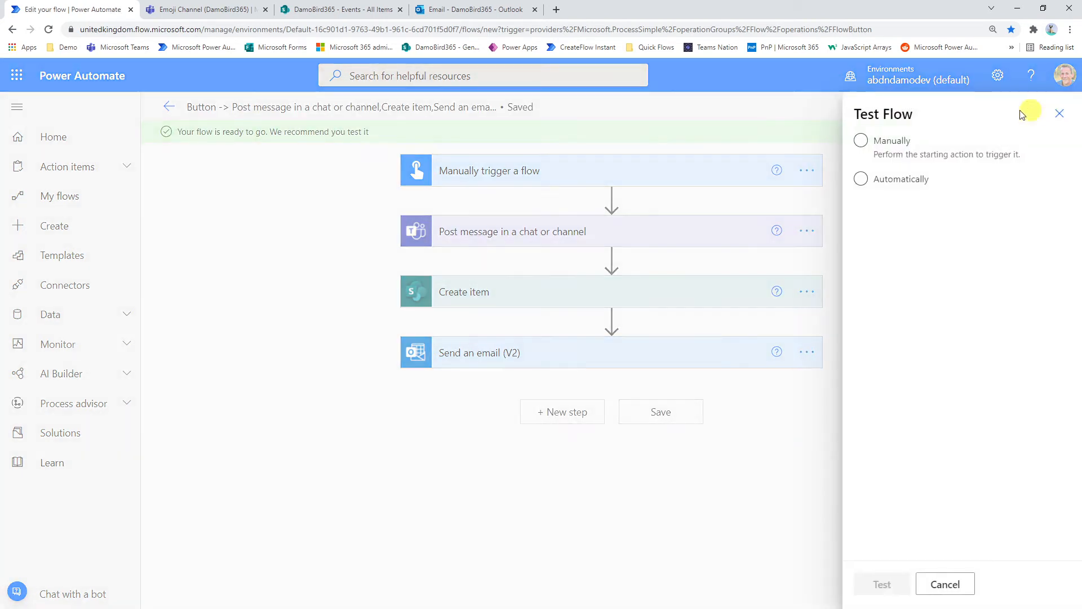
pyautogui.click(881, 583)
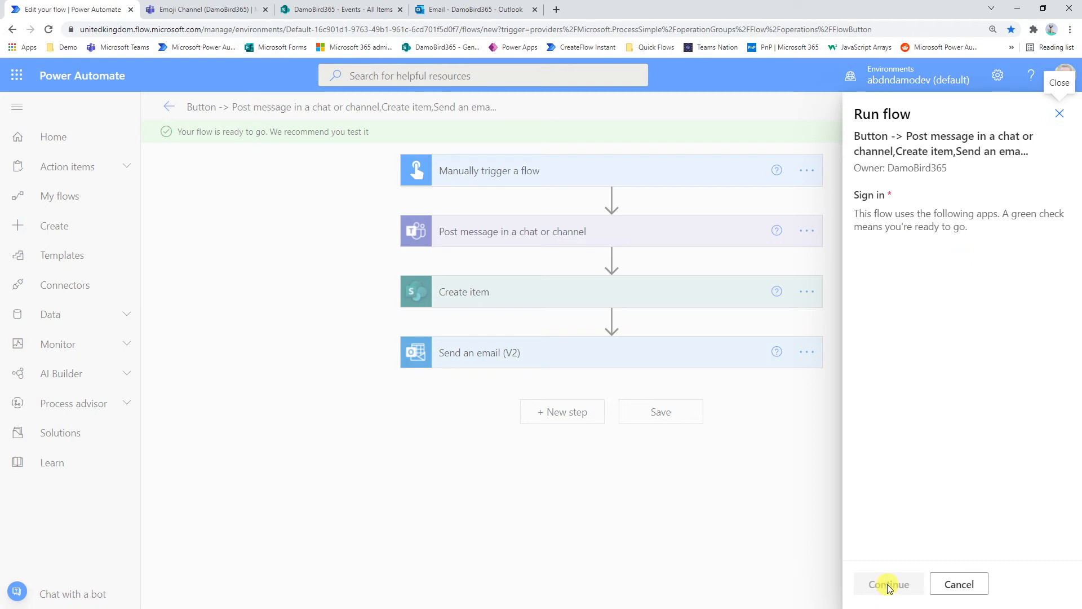
pyautogui.click(888, 583)
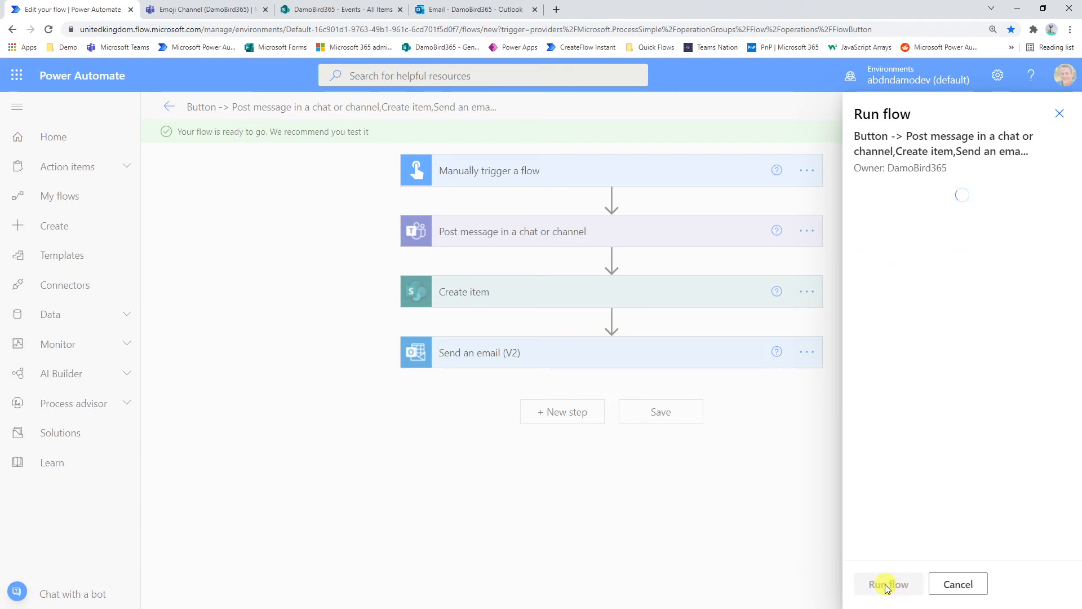
pyautogui.click(888, 584)
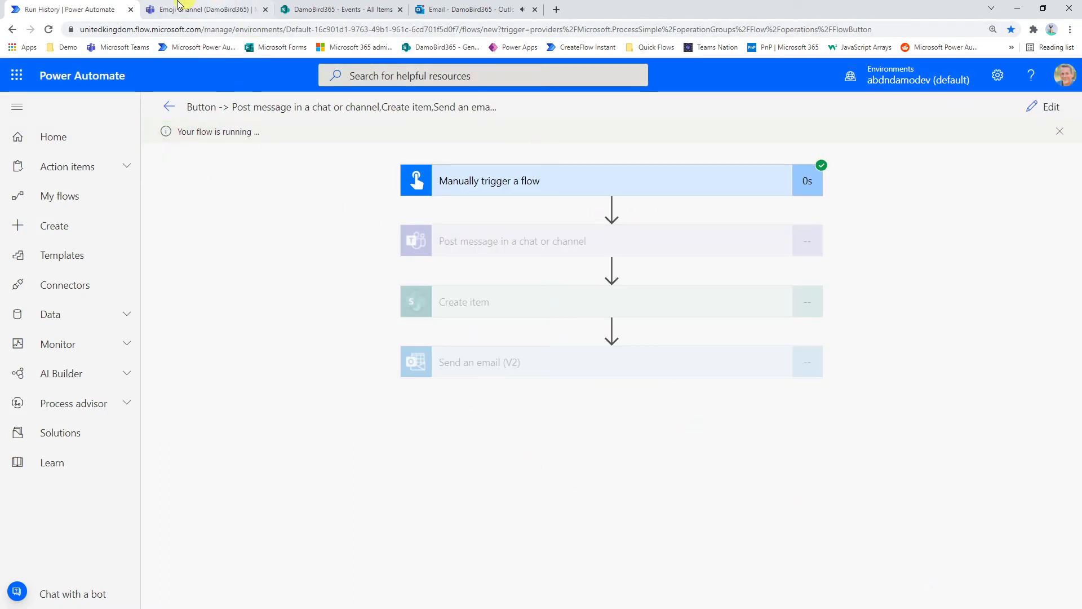
# Check the emoji post in Teams, the Football event item in SharePoint, and the Outlook email.
pyautogui.click(200, 9)
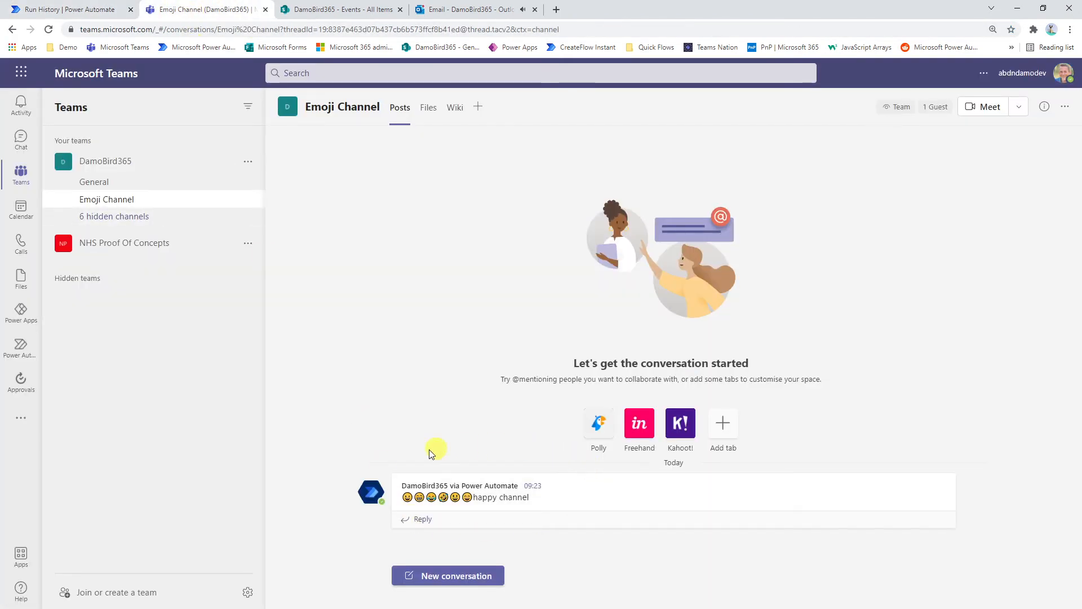
pyautogui.moveTo(431, 462)
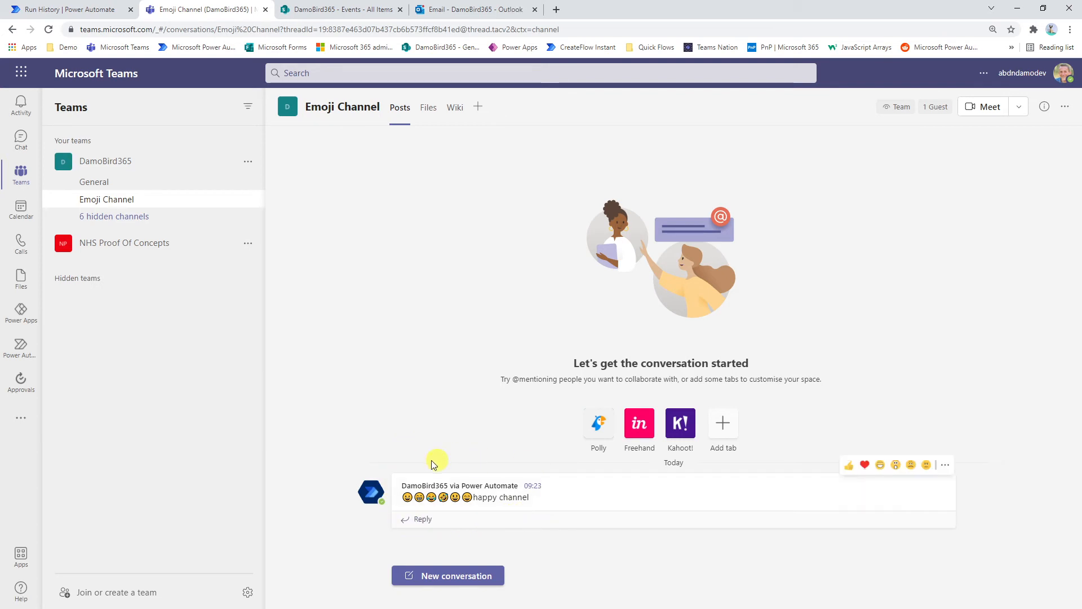
pyautogui.click(340, 9)
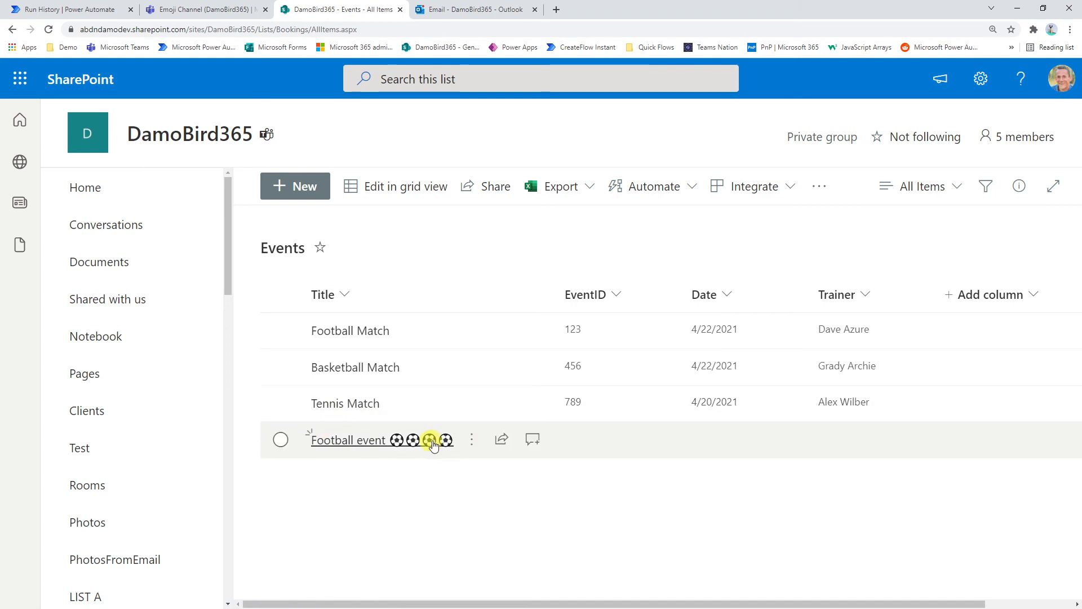
pyautogui.click(473, 9)
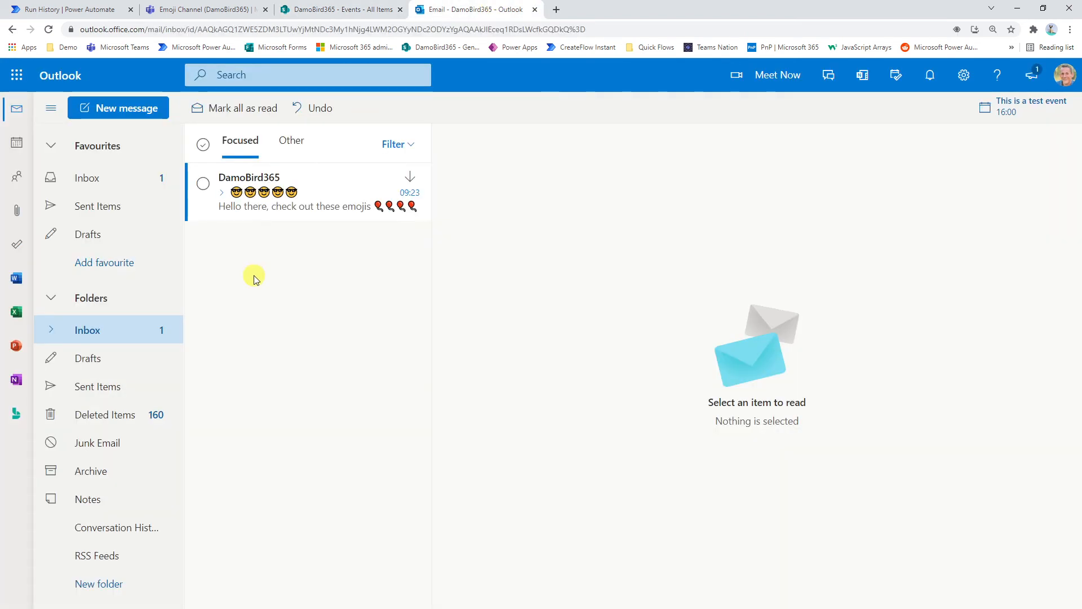
pyautogui.moveTo(247, 221)
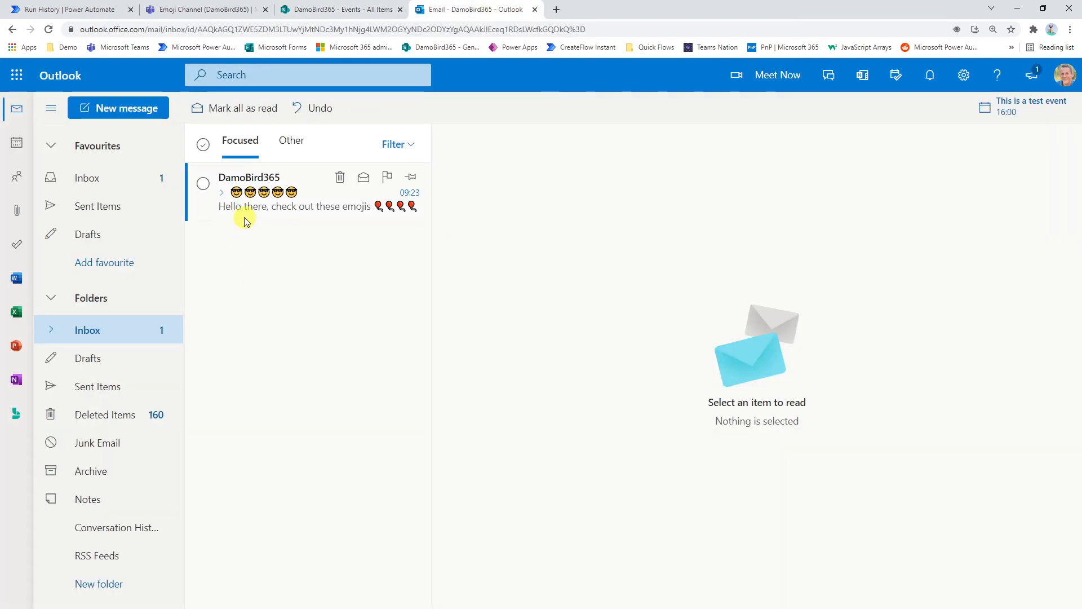
pyautogui.moveTo(369, 202)
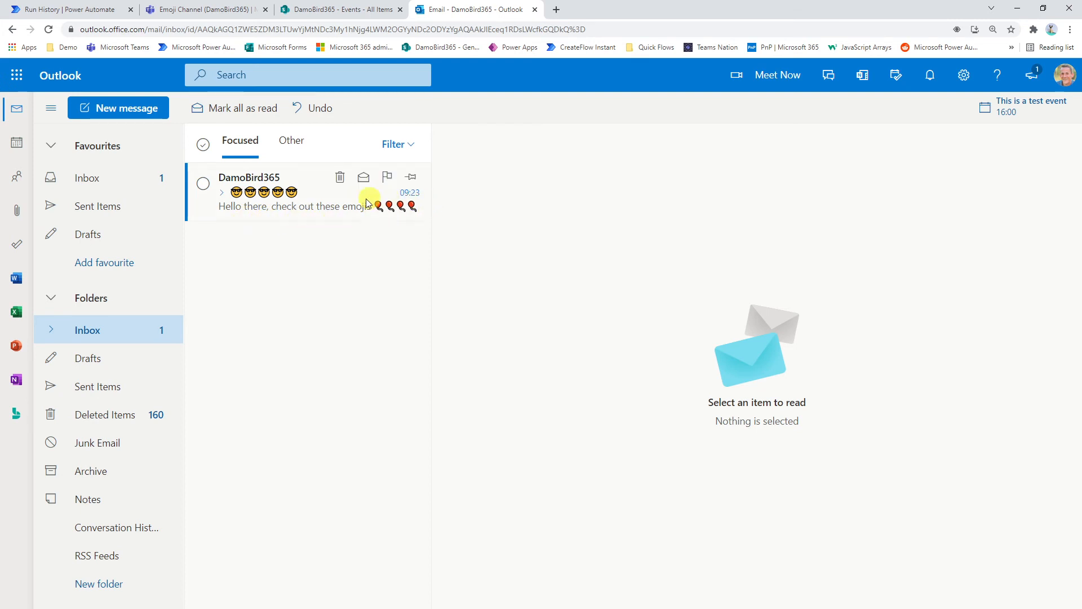
pyautogui.moveTo(255, 200)
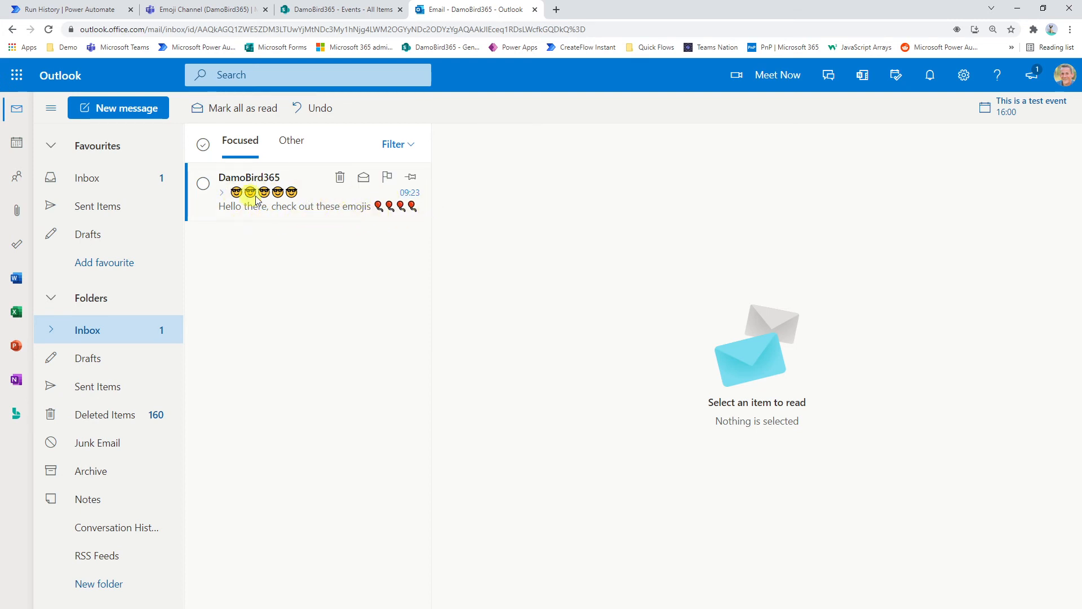
pyautogui.moveTo(324, 216)
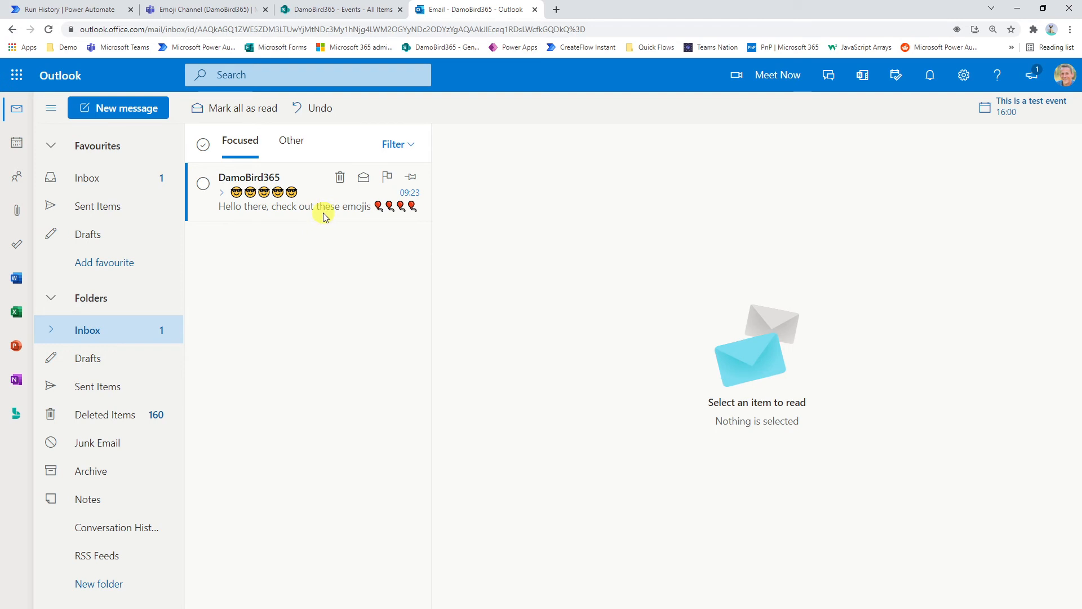
# Rename the channel to '🤣 Emoji Channel 😎' and save.
pyautogui.click(204, 10)
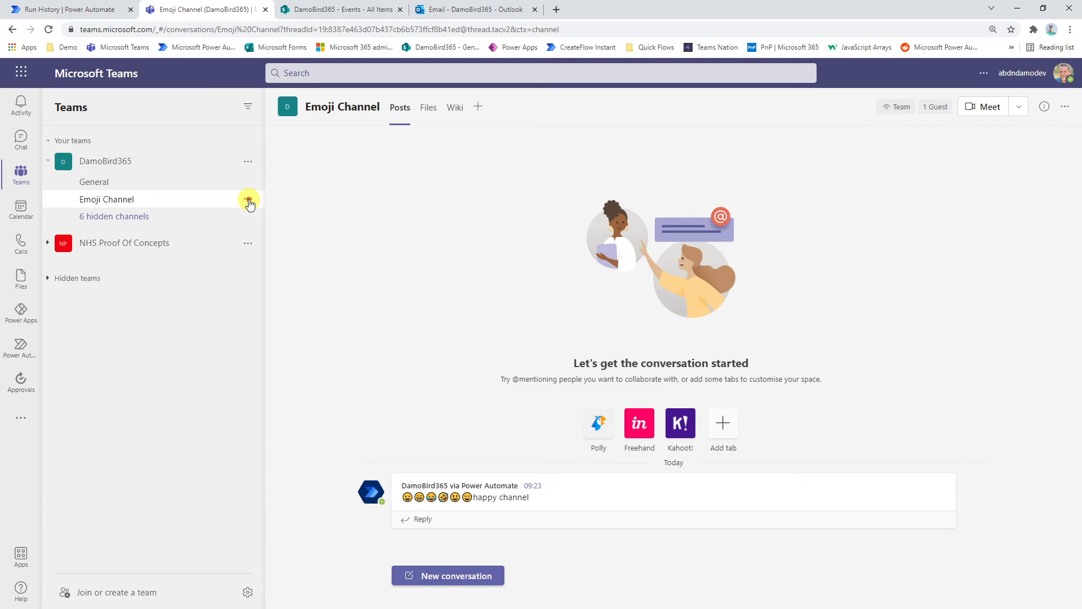
pyautogui.moveTo(290, 349)
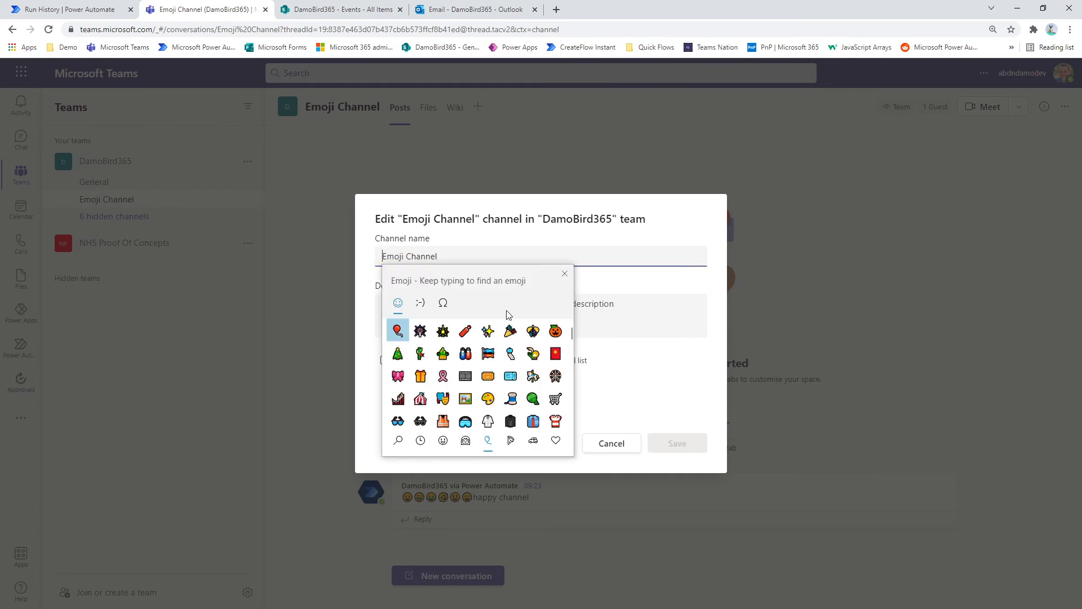
pyautogui.moveTo(487, 441)
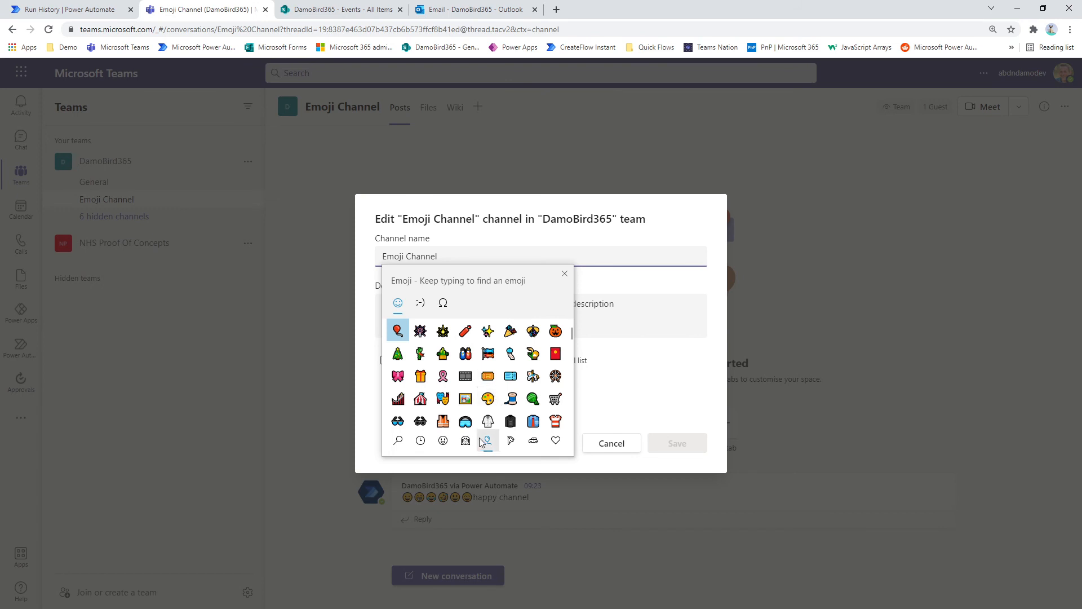
pyautogui.click(443, 440)
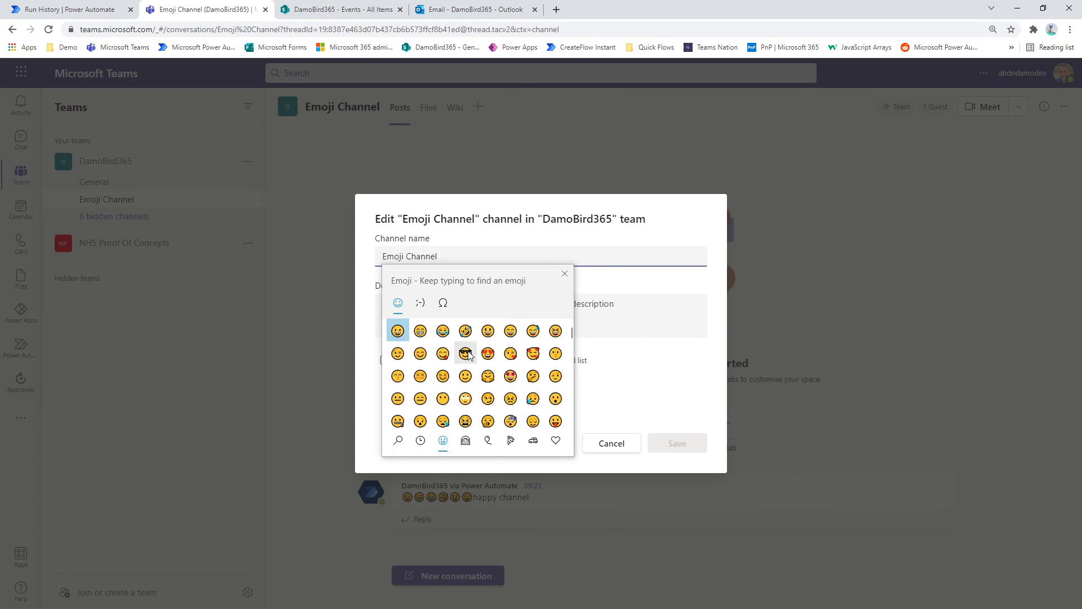
pyautogui.click(397, 330)
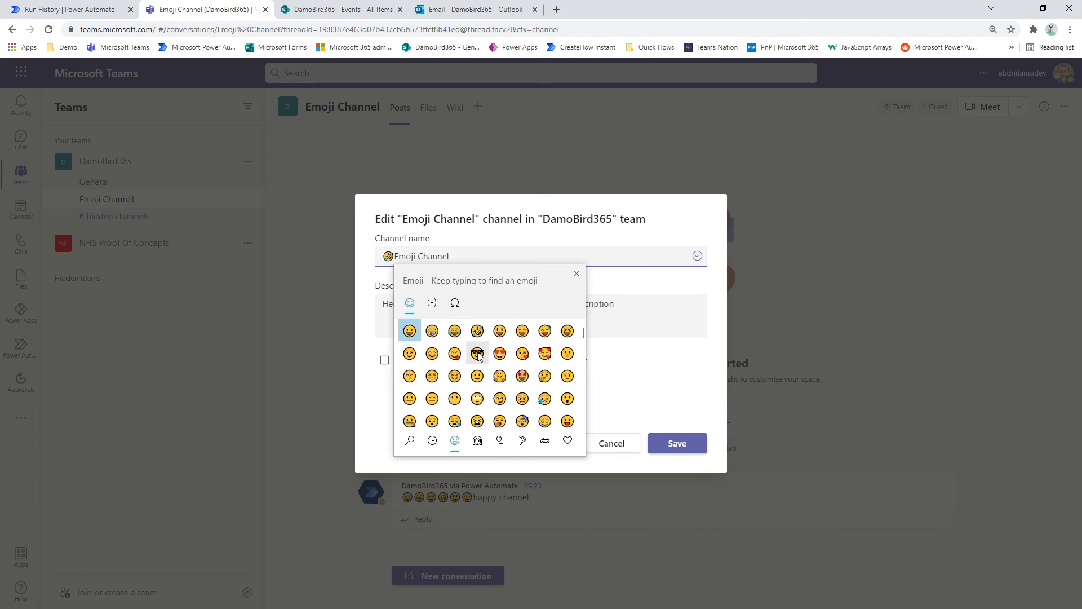
pyautogui.click(476, 353)
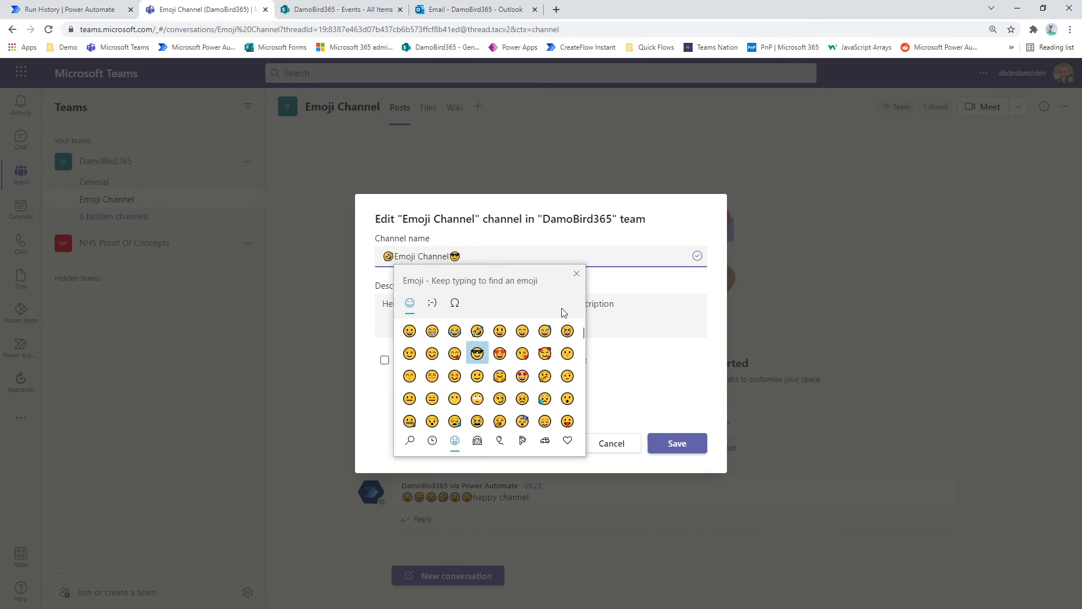
pyautogui.click(676, 443)
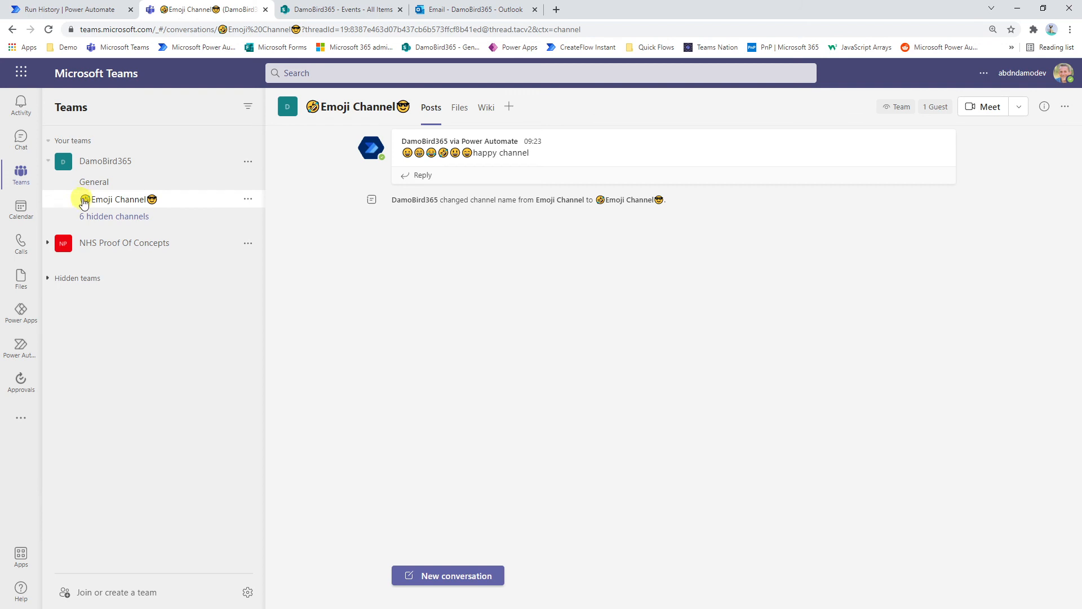
pyautogui.moveTo(104, 182)
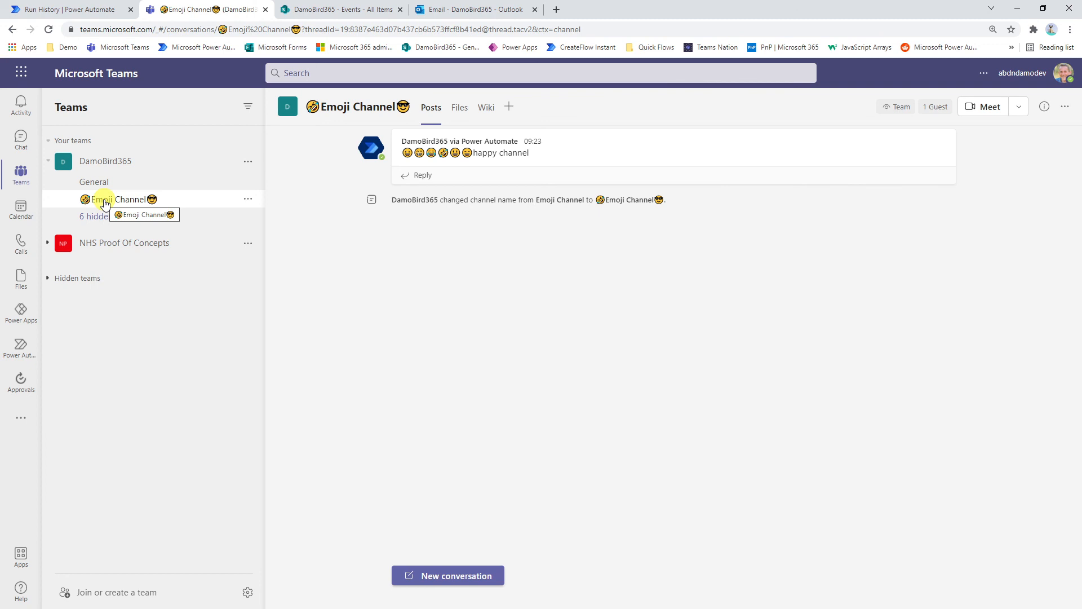
pyautogui.moveTo(131, 186)
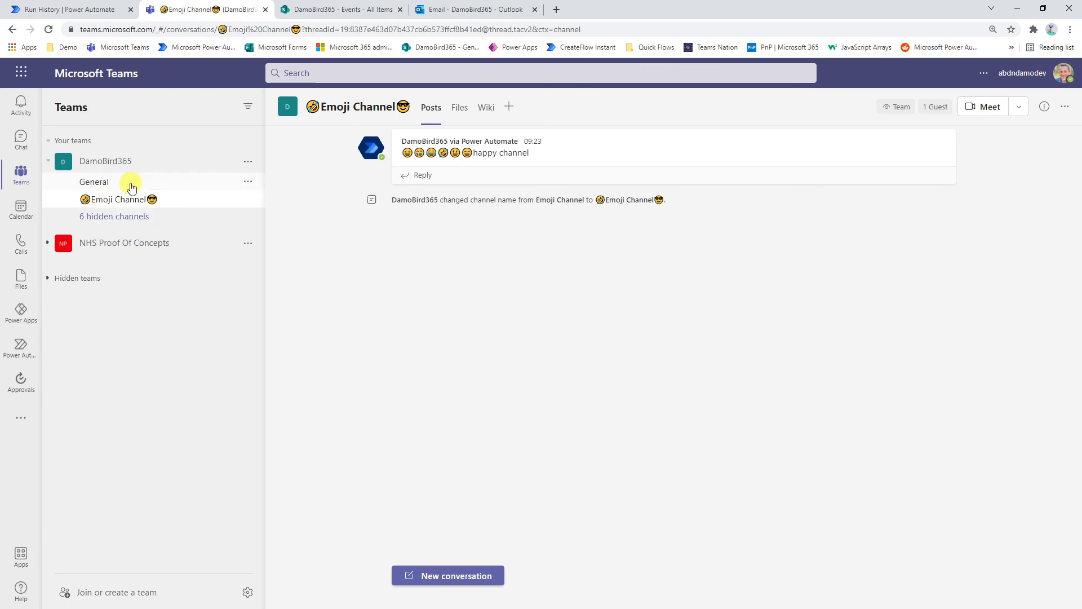